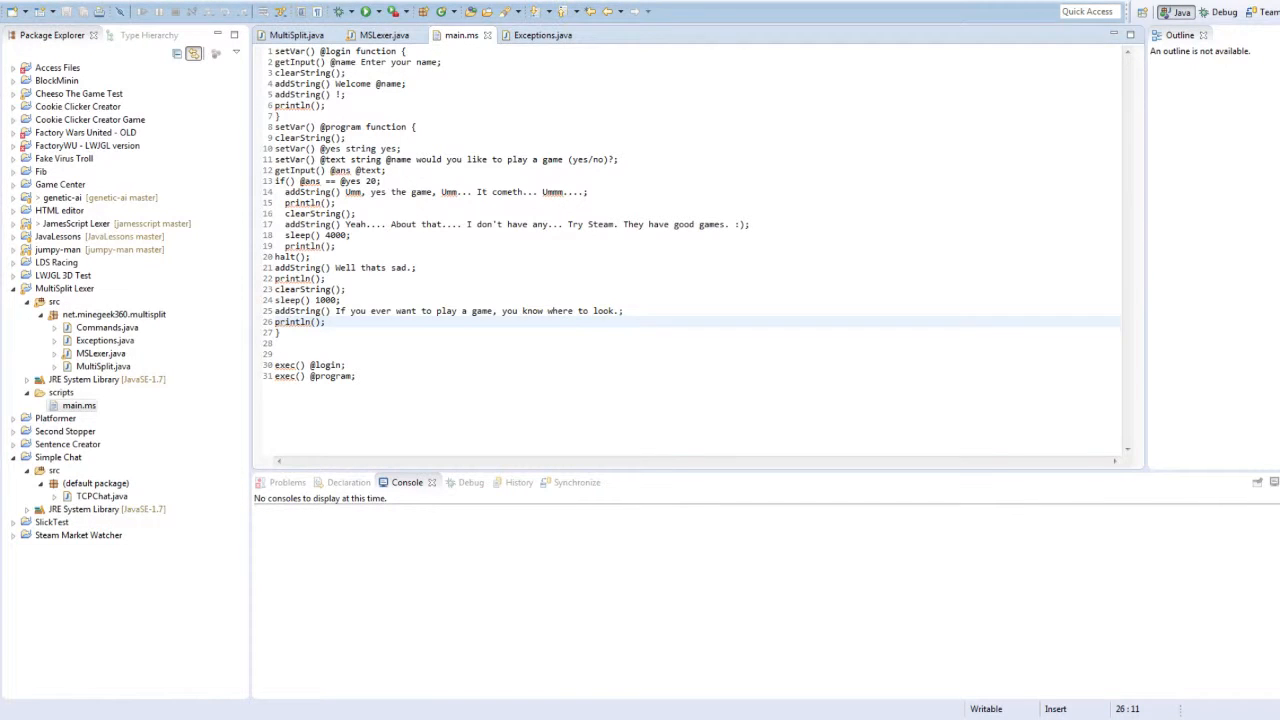
# - Inspect the exec calls in main.ms, browse the lexer and exceptions sources, then return
pyautogui.click(625, 300)
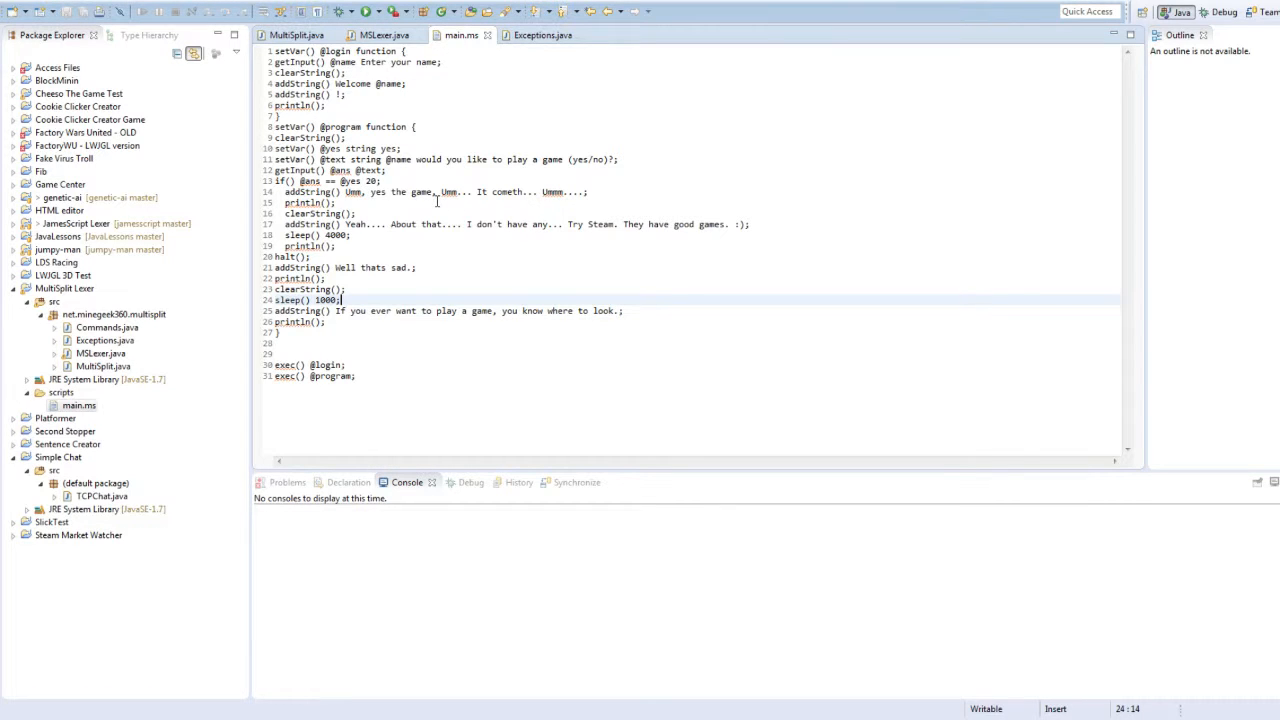
pyautogui.click(442, 127)
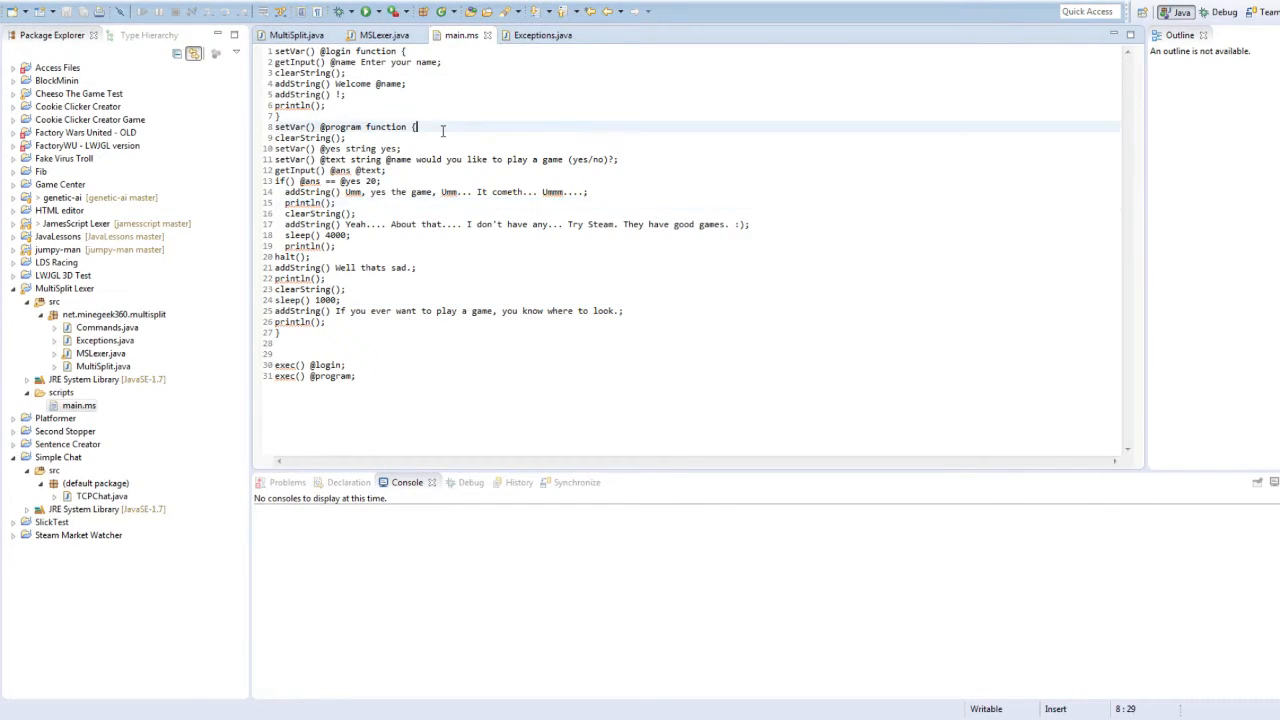
pyautogui.click(345, 137)
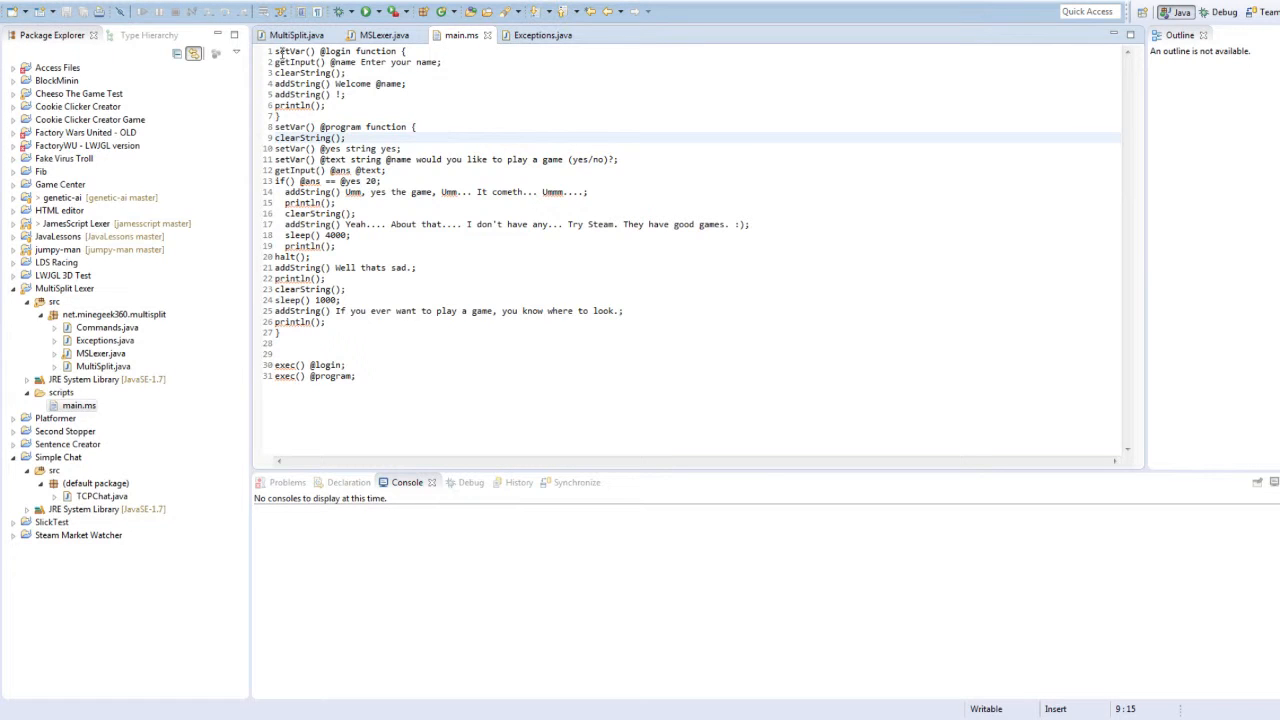
pyautogui.moveTo(280, 342); pyautogui.dragTo(357, 376)
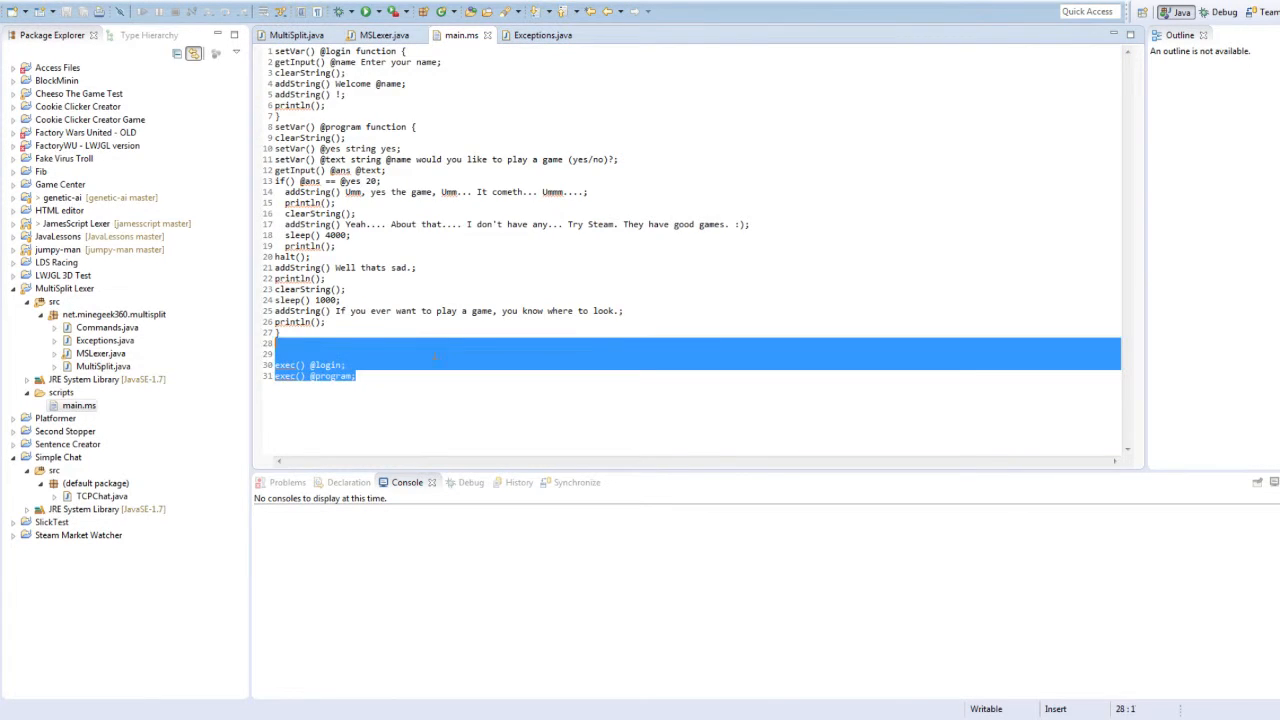
pyautogui.click(380, 35)
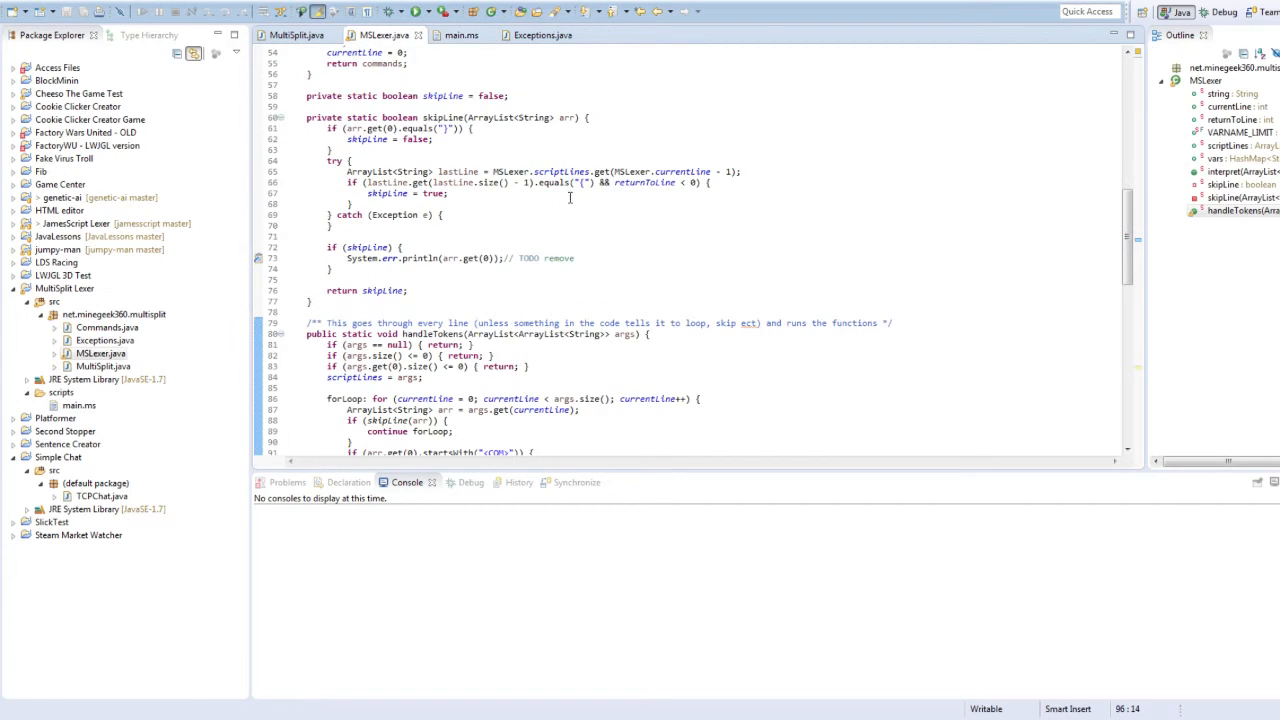
pyautogui.scroll(-3)
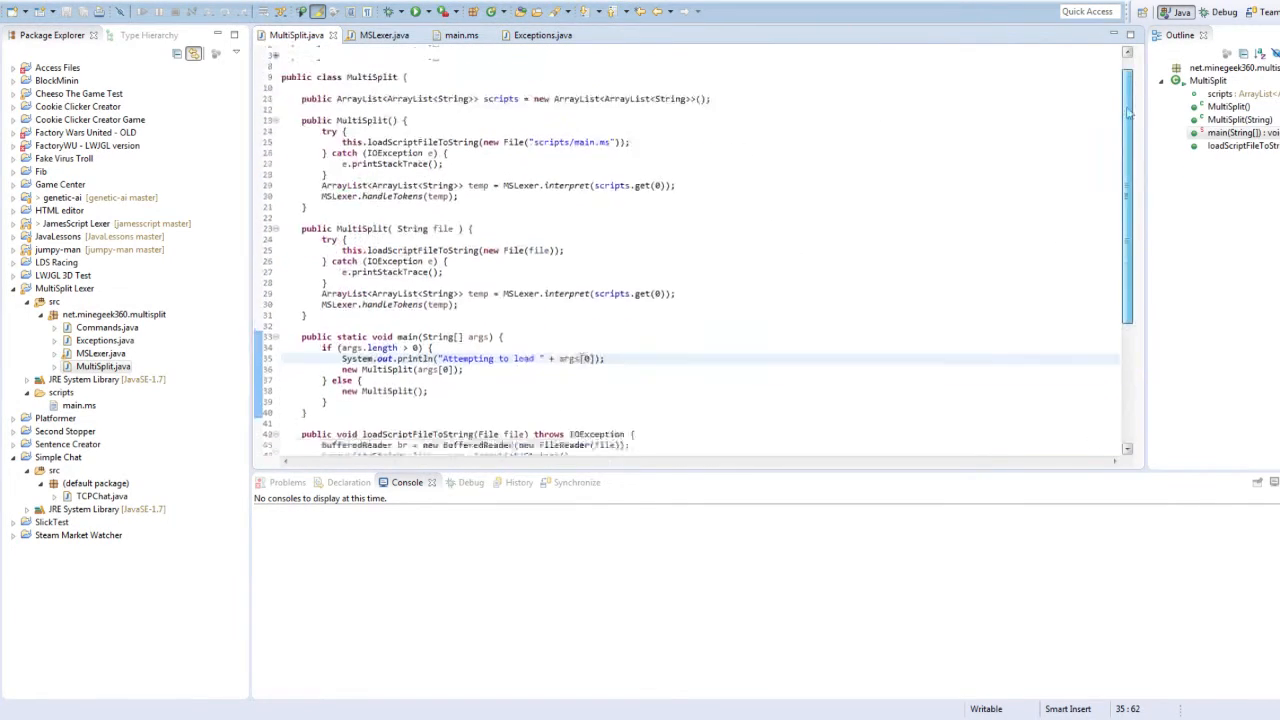
pyautogui.click(542, 35)
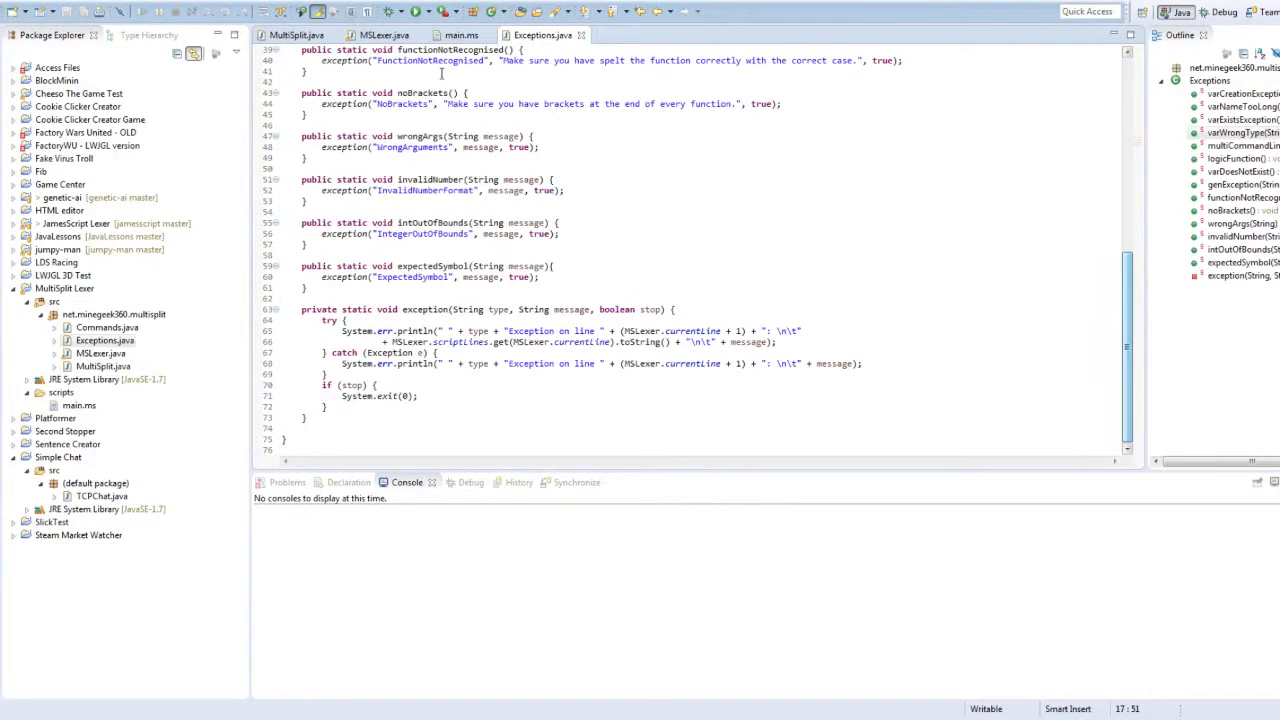
pyautogui.click(461, 35)
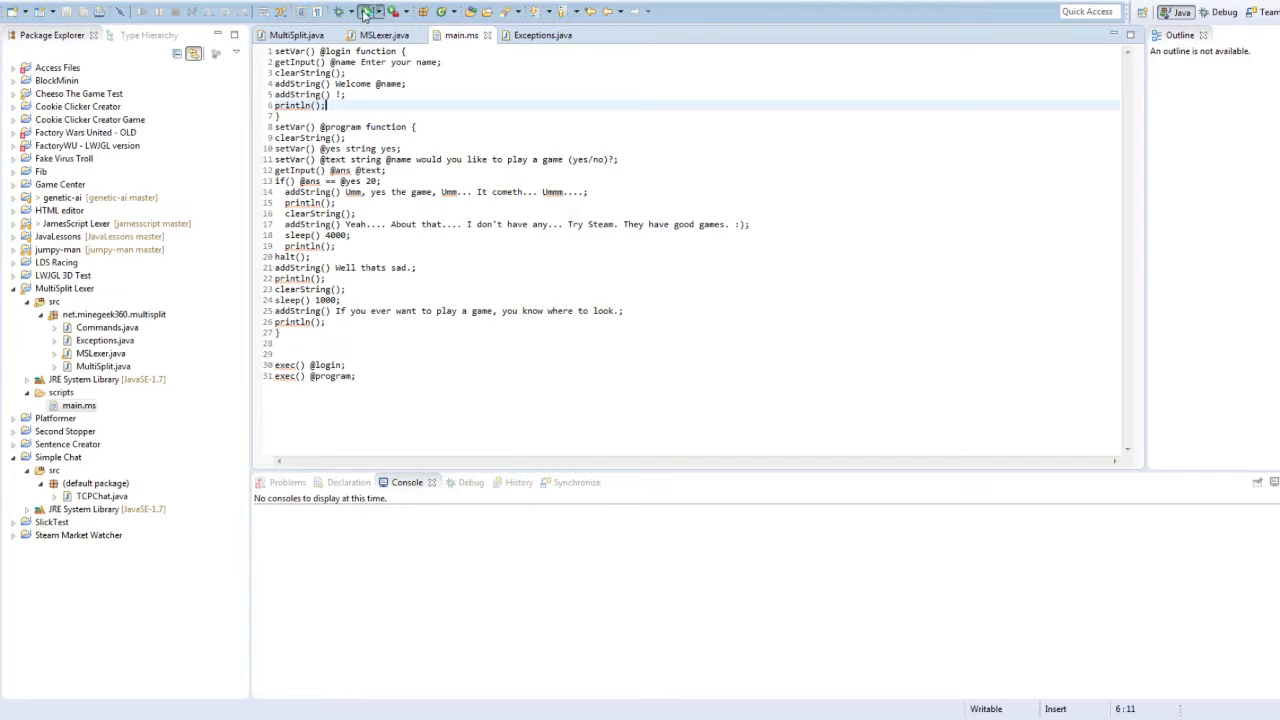
# - Run the script with name James and answer yes, review the yes-branch lines, run again
pyautogui.click(366, 11)
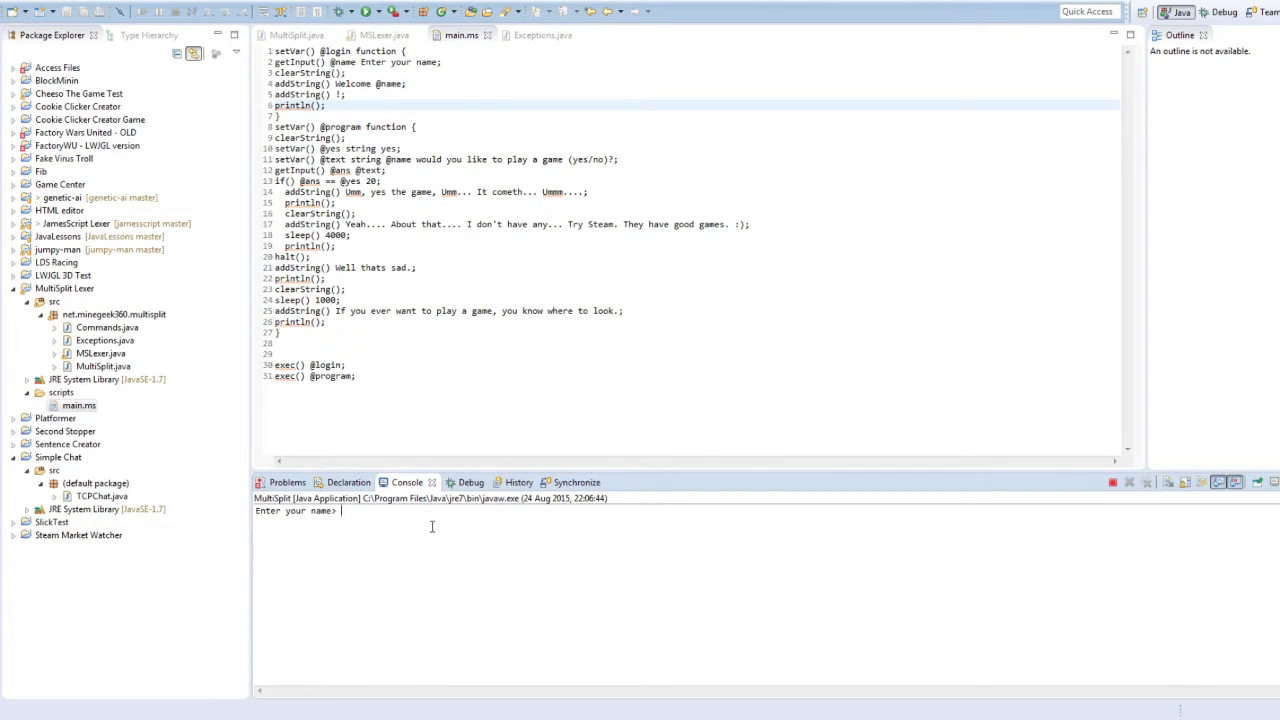
pyautogui.write('James')
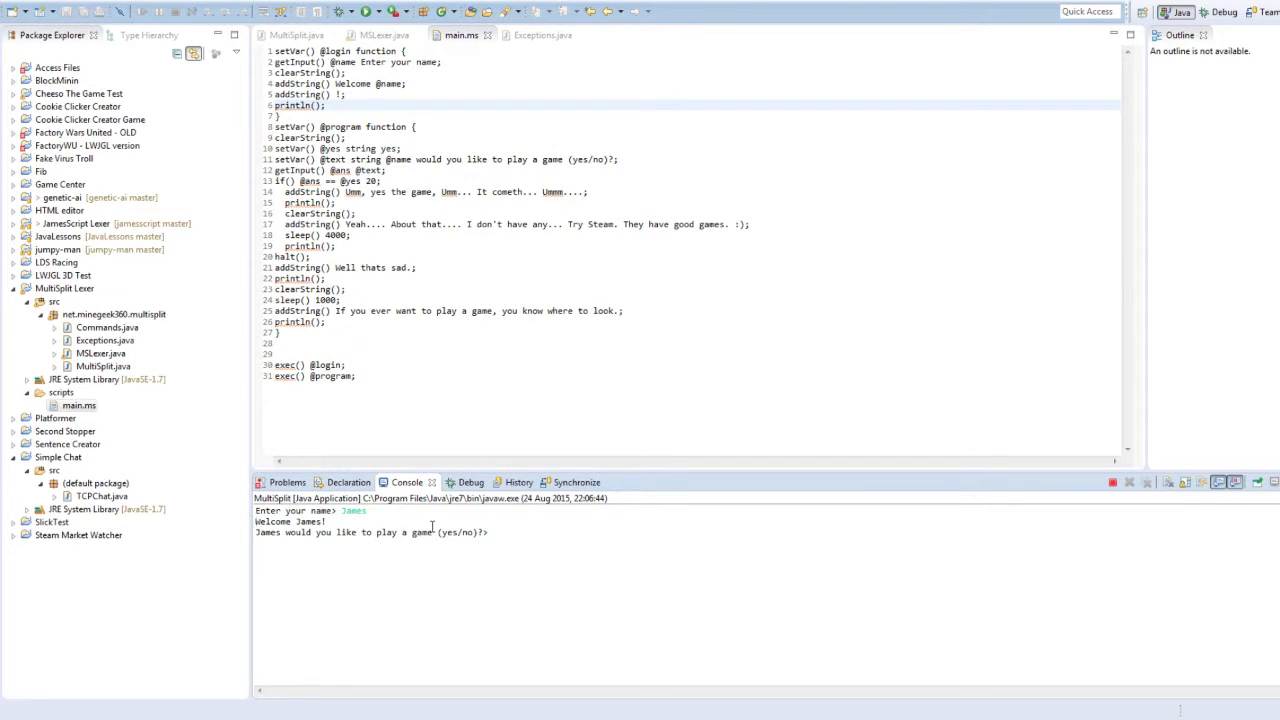
pyautogui.write('yes')
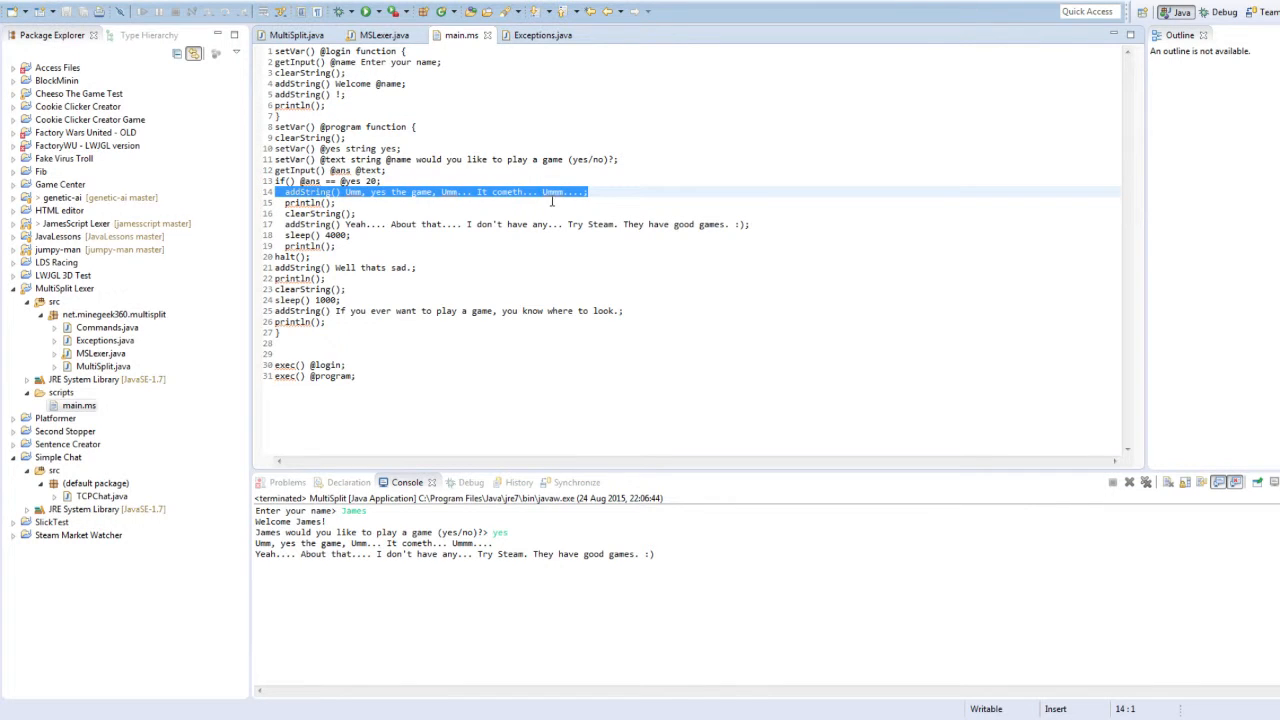
pyautogui.click(318, 213)
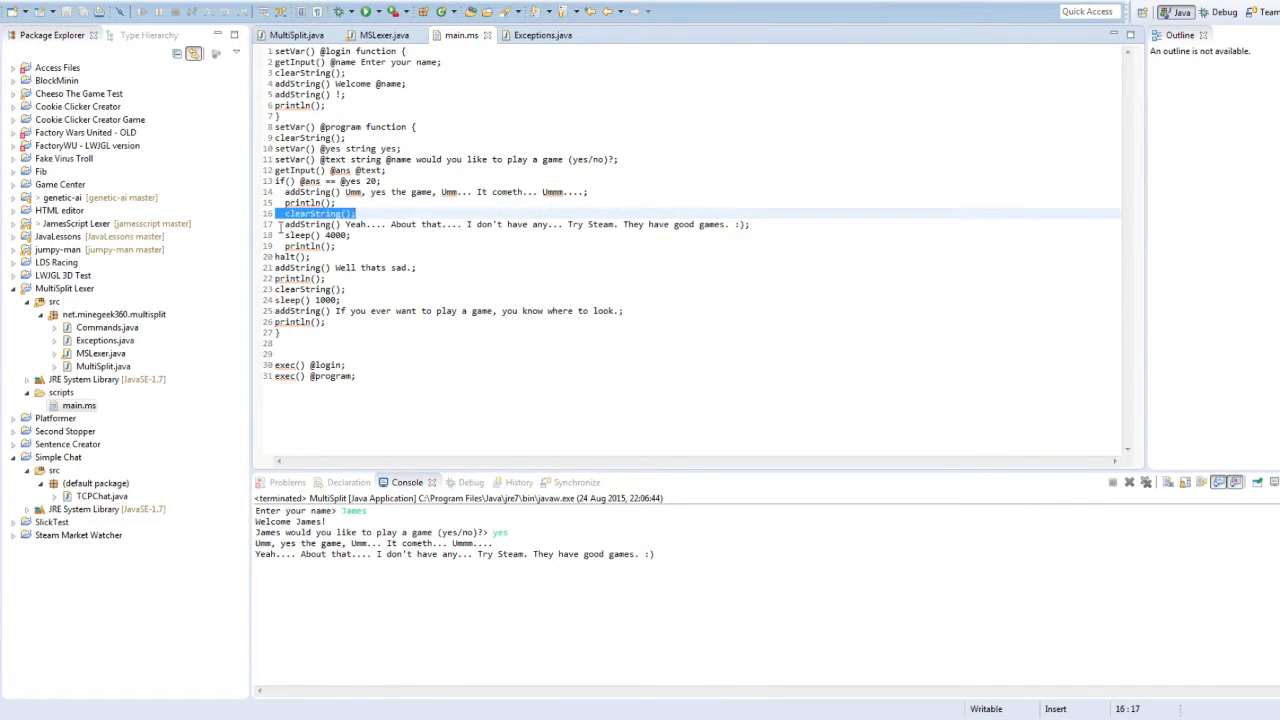
pyautogui.click(366, 235)
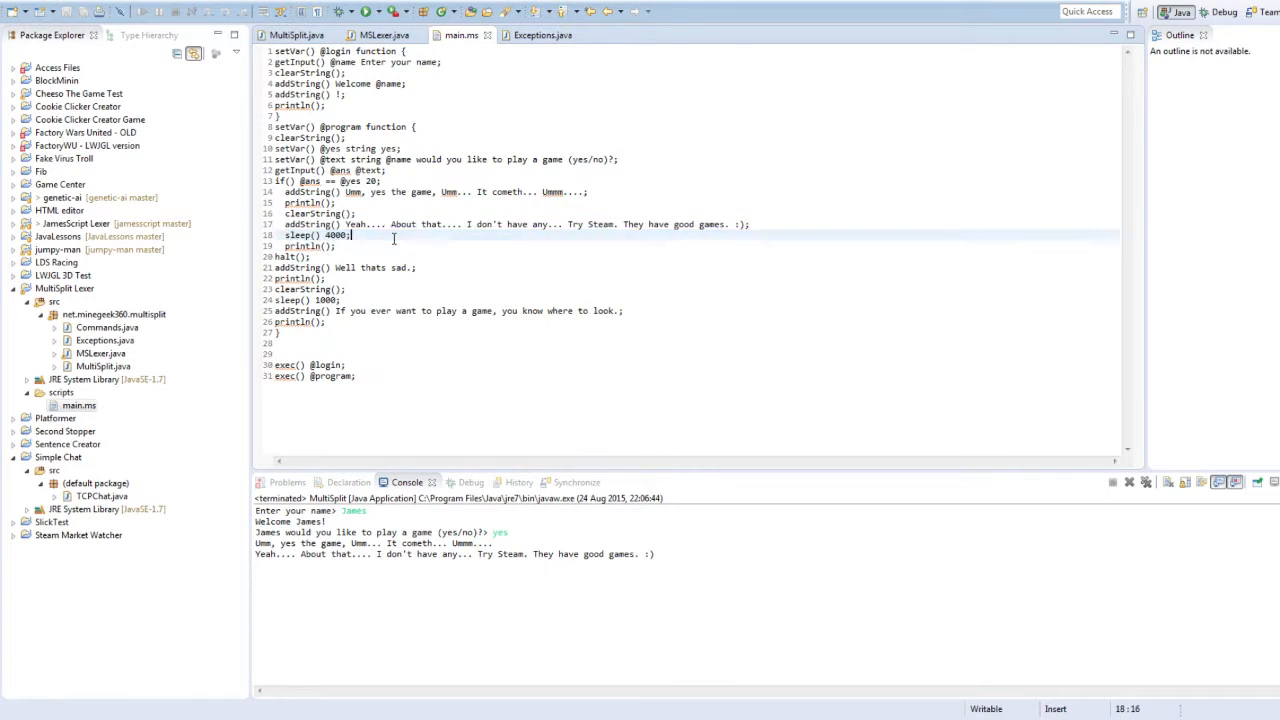
pyautogui.click(313, 257)
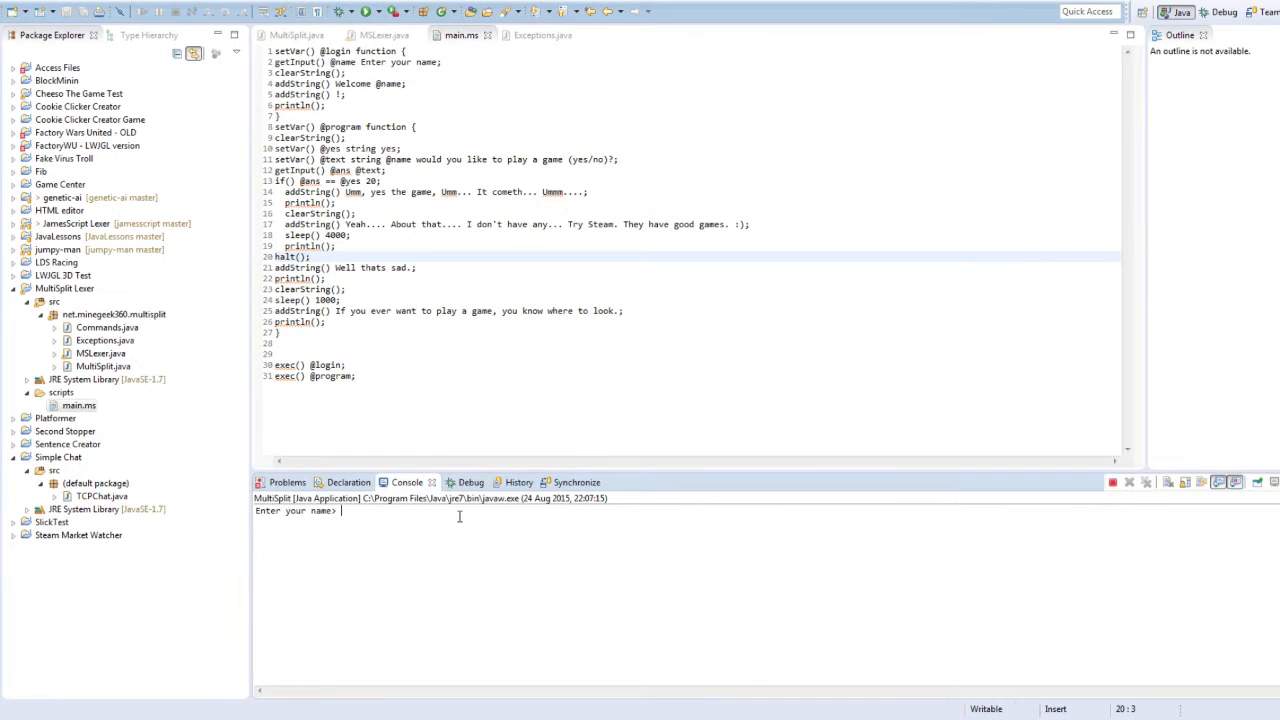
# - Enter the name 'afdghjfdt5xr fvc b', answer no, and go to line 13's value
pyautogui.write('afdghjfdt5xr fvc b')
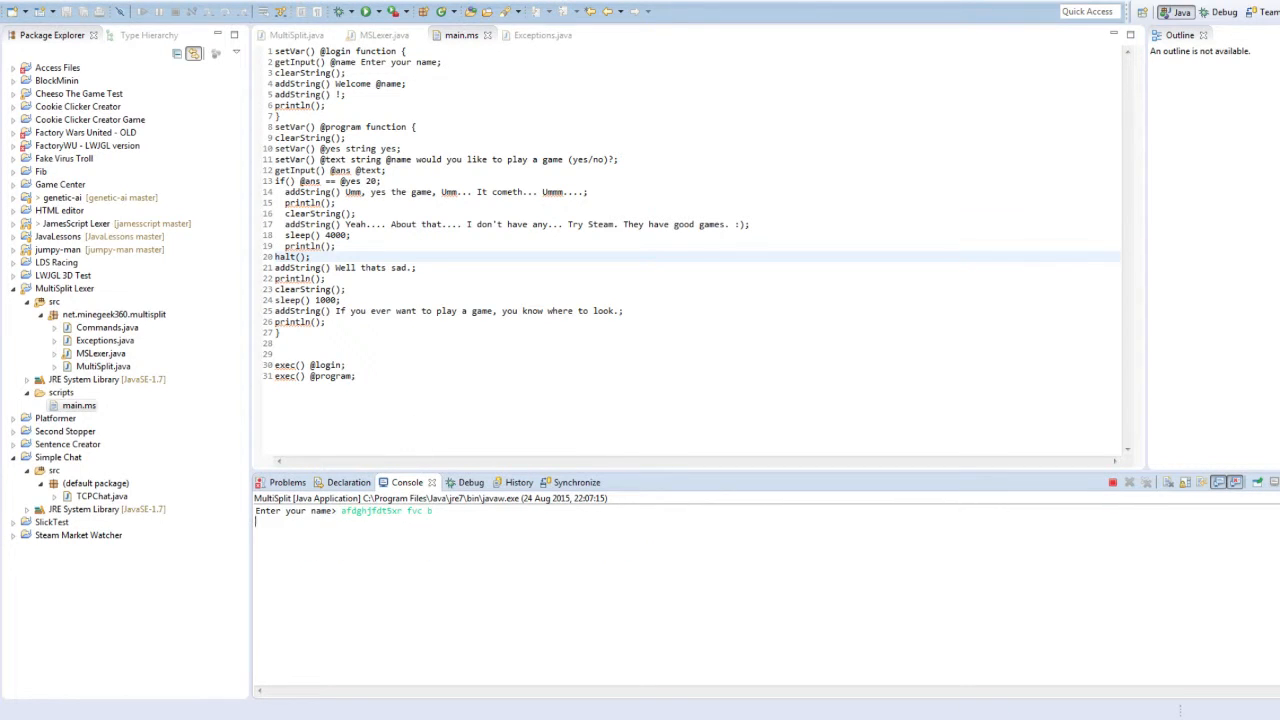
pyautogui.press('Return')
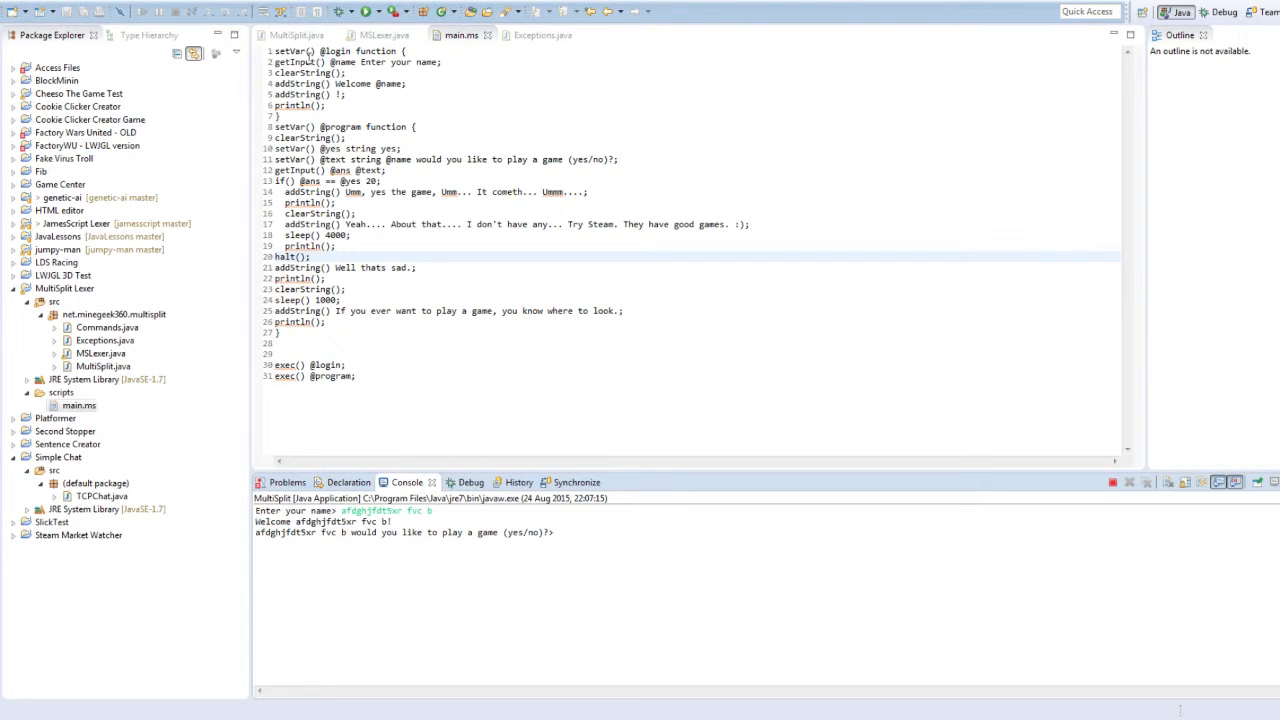
pyautogui.click(367, 62)
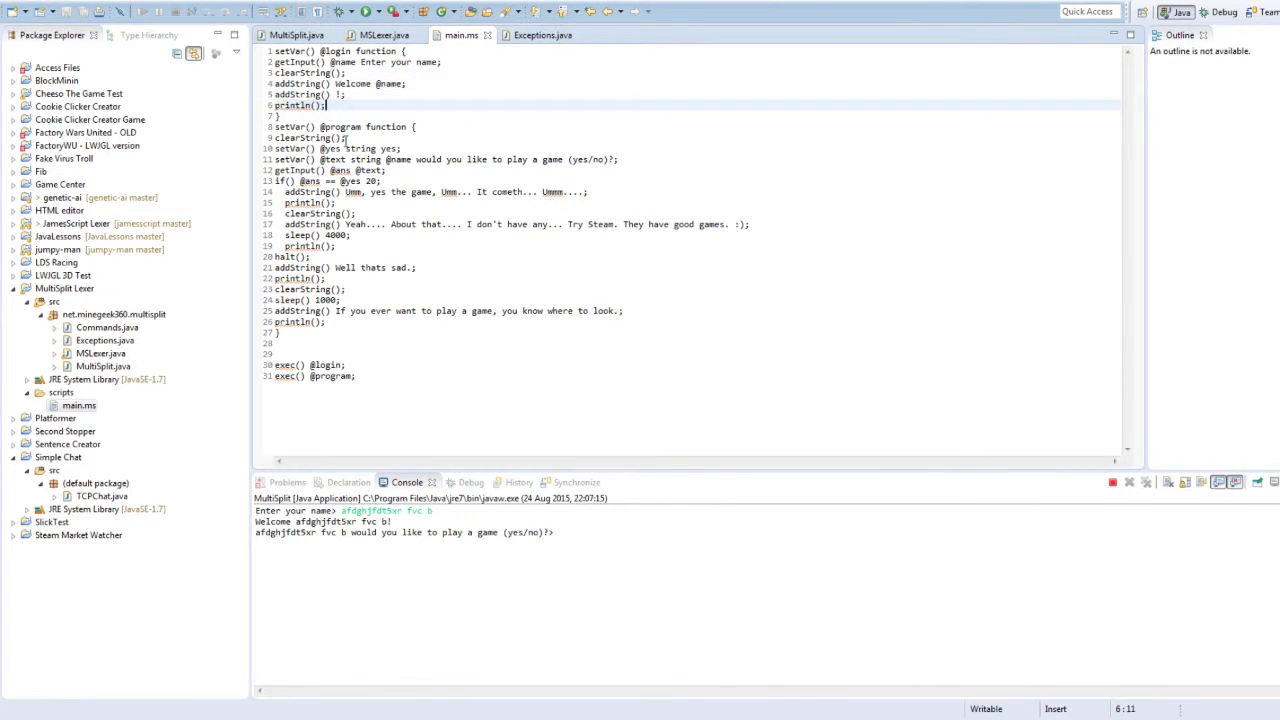
pyautogui.moveTo(463, 541)
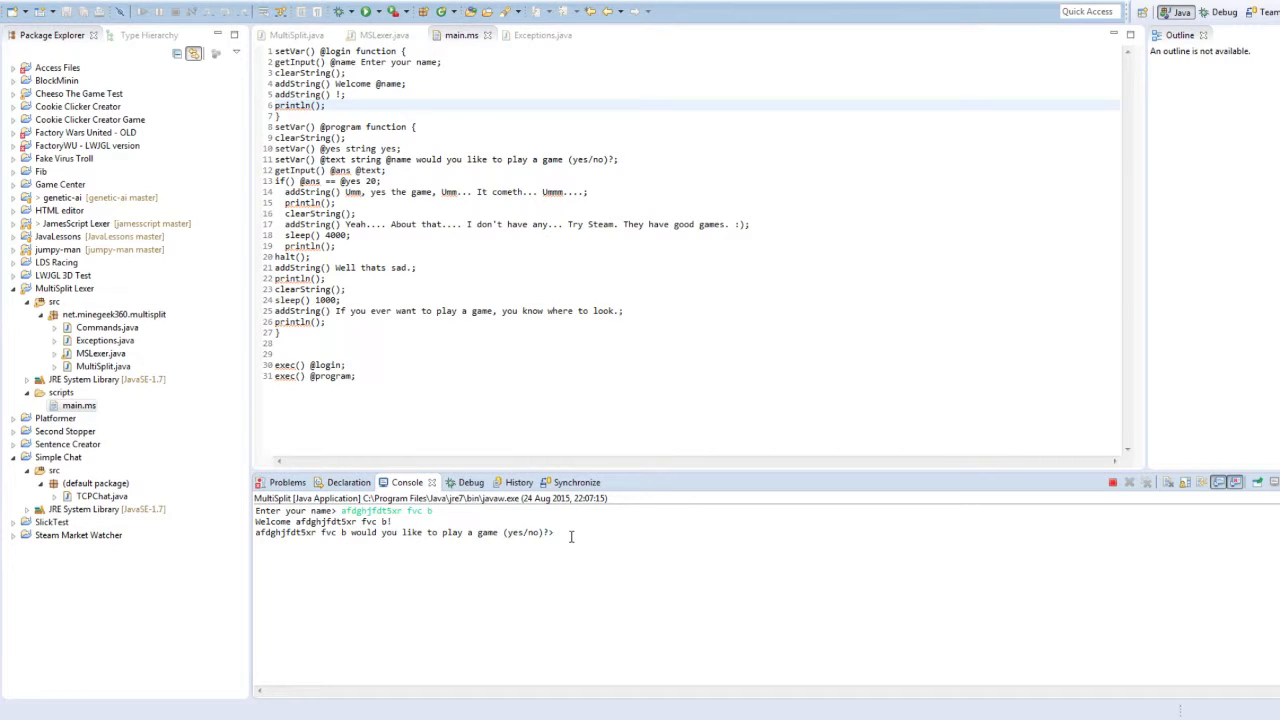
pyautogui.write('no')
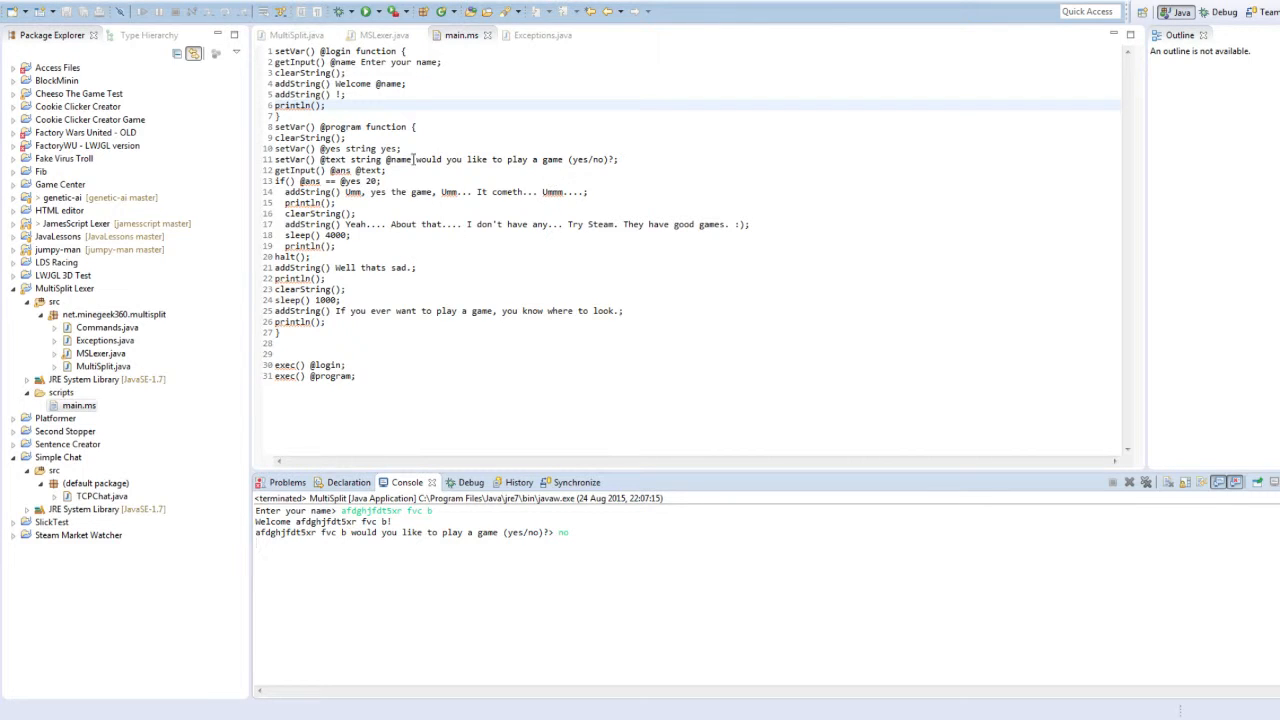
pyautogui.click(373, 181)
pyautogui.write('1')
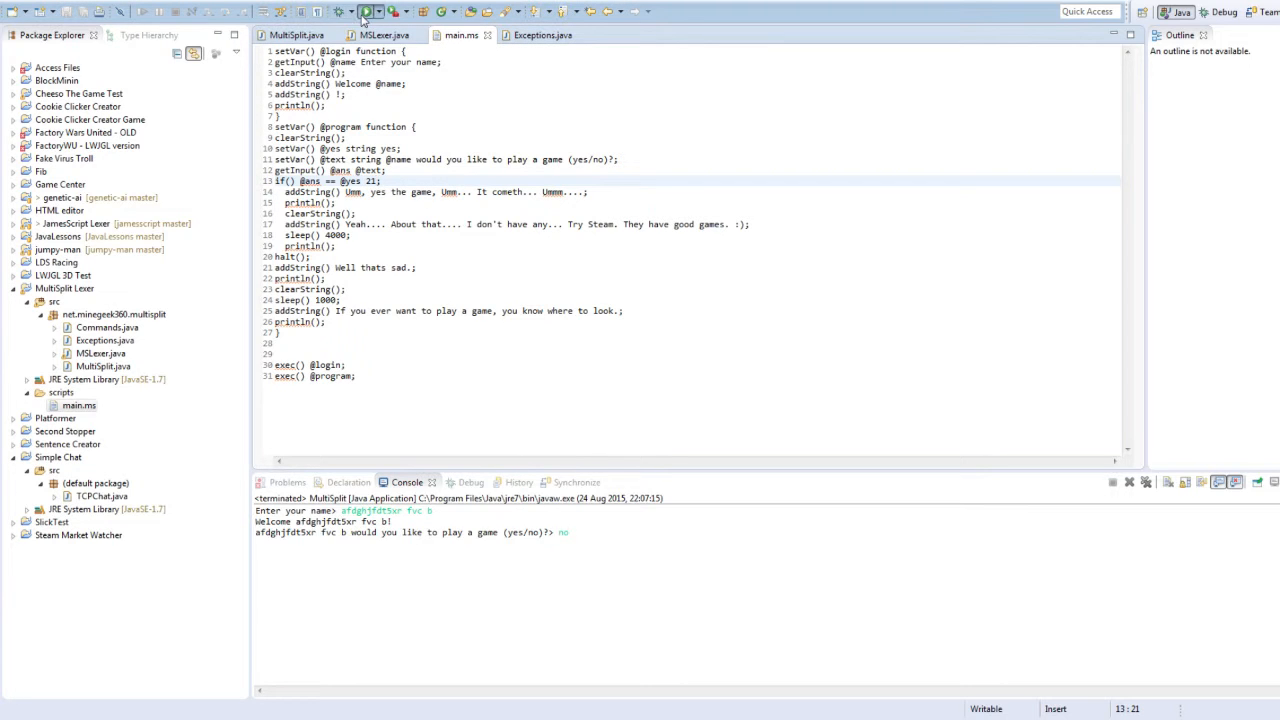
pyautogui.click(366, 11)
pyautogui.write('asrd tfgbcfy')
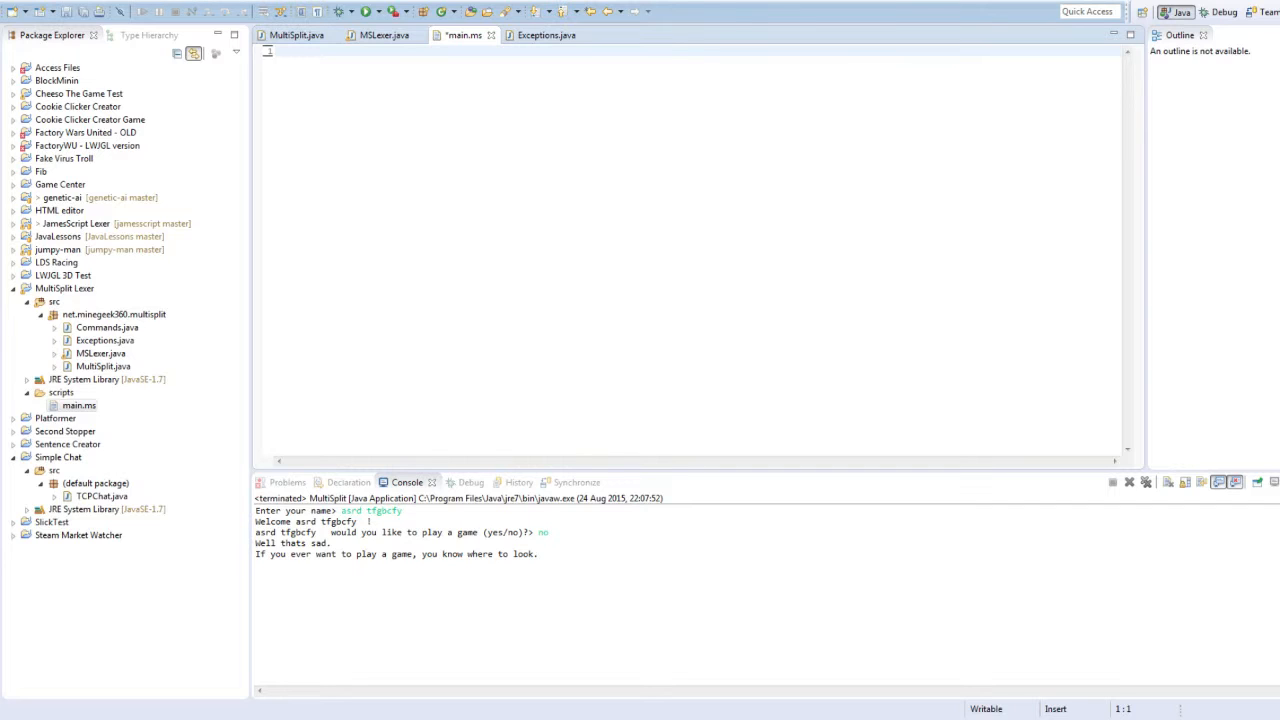
pyautogui.moveTo(952, 197)
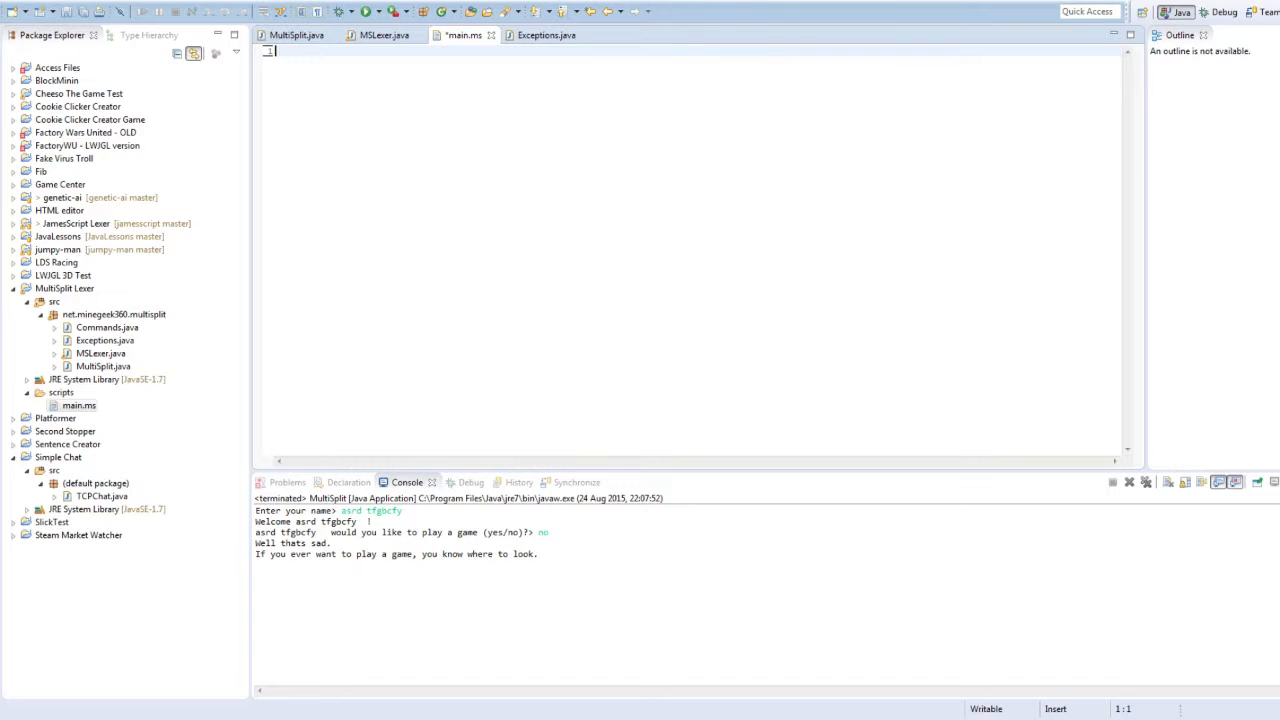
pyautogui.moveTo(529, 160)
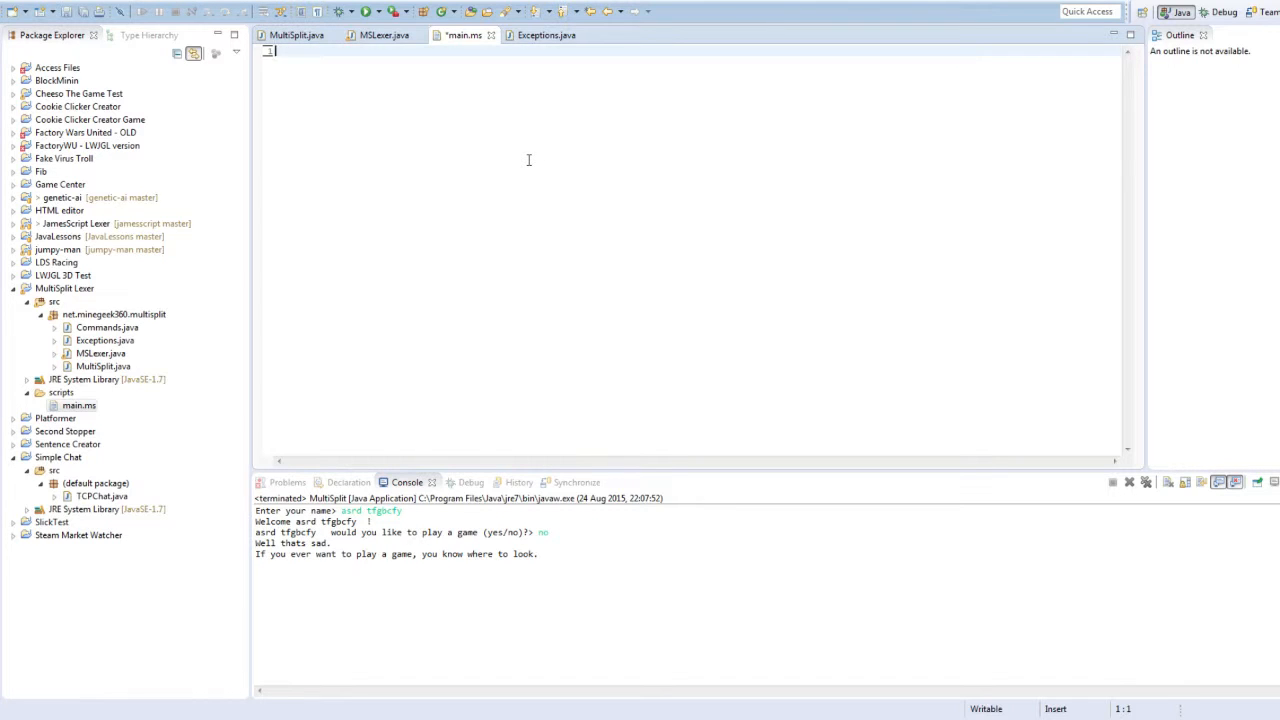
# - Write addString() Hello <read>; and println();, run it with input Bob, and save
pyautogui.write('a')
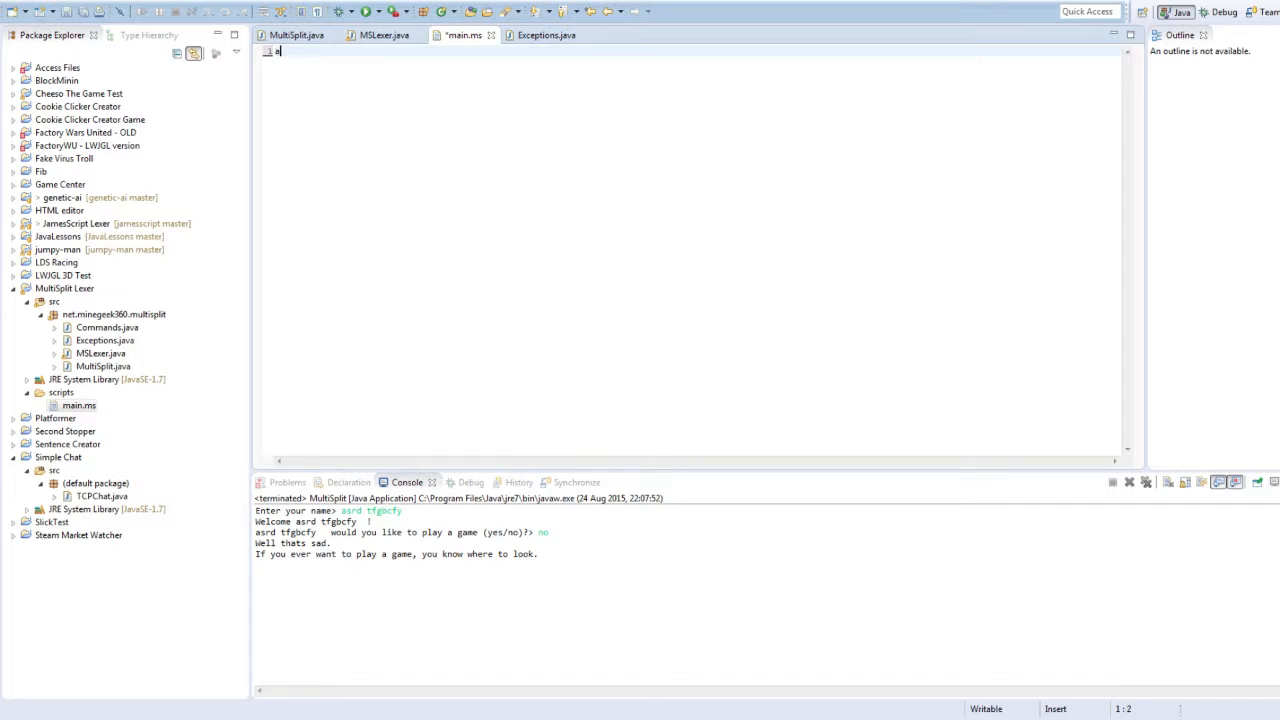
pyautogui.write('ddString()')
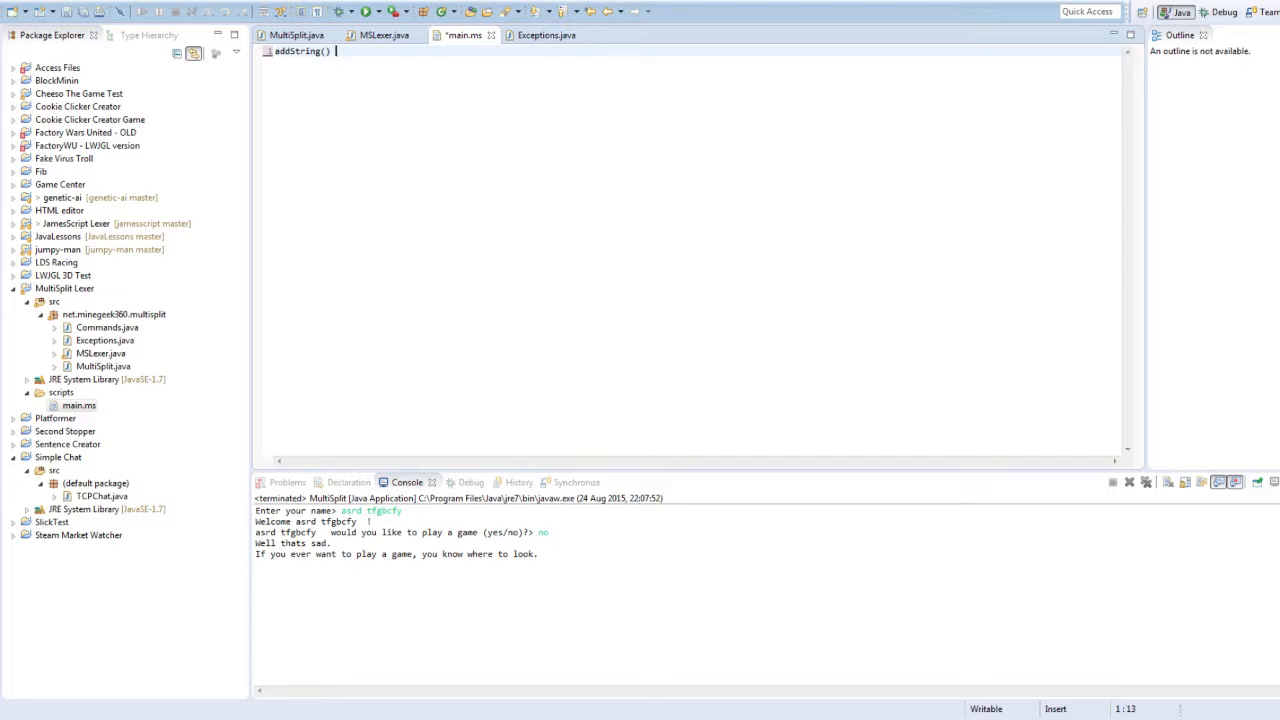
pyautogui.write('Hello')
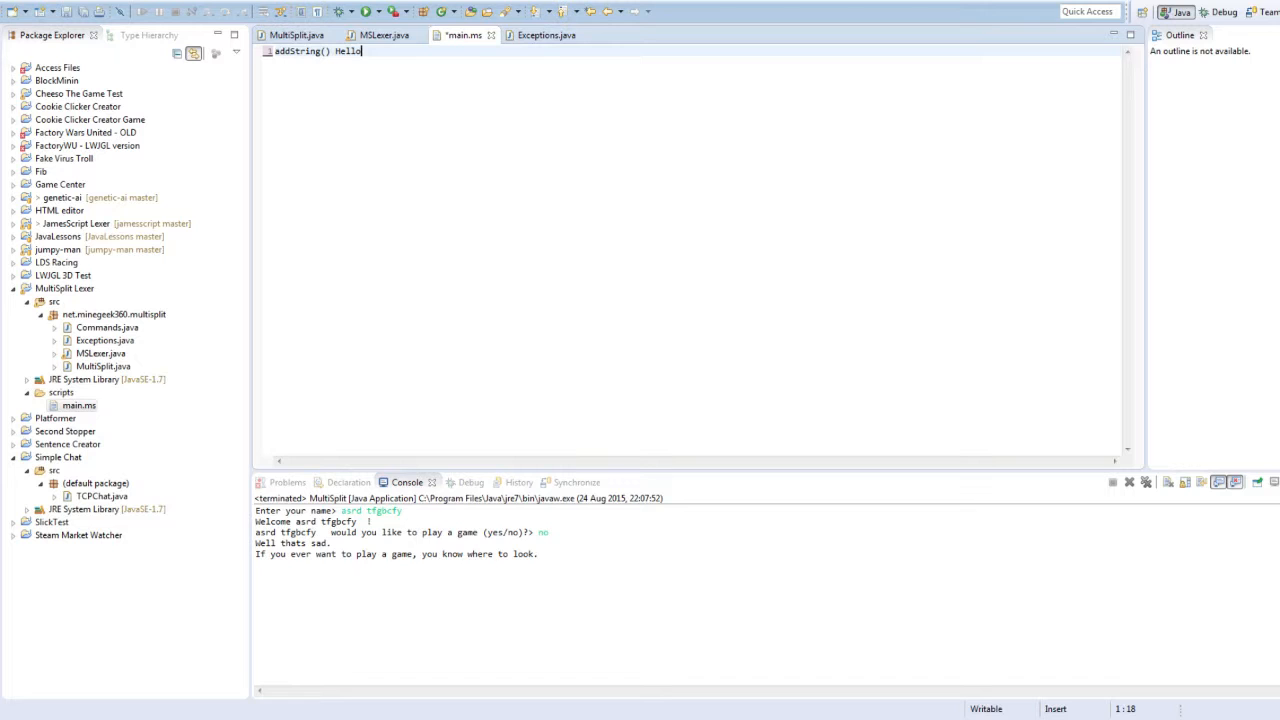
pyautogui.write('<read>;')
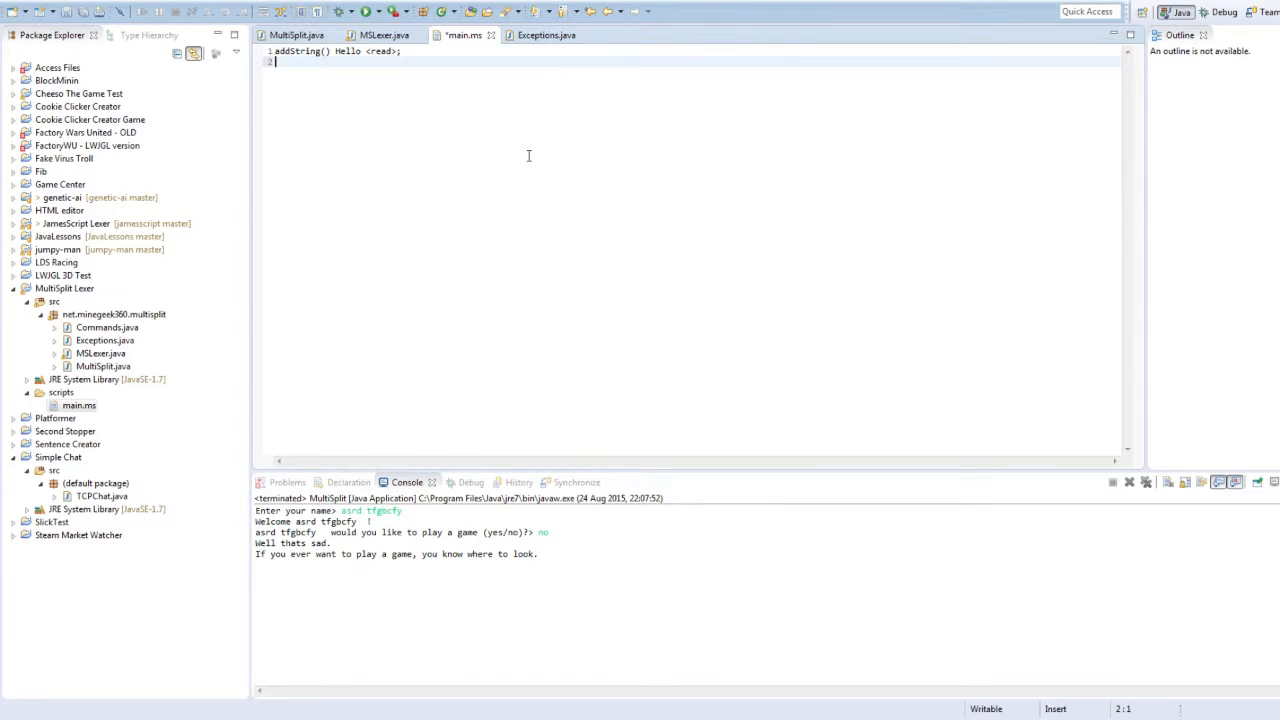
pyautogui.write('println();')
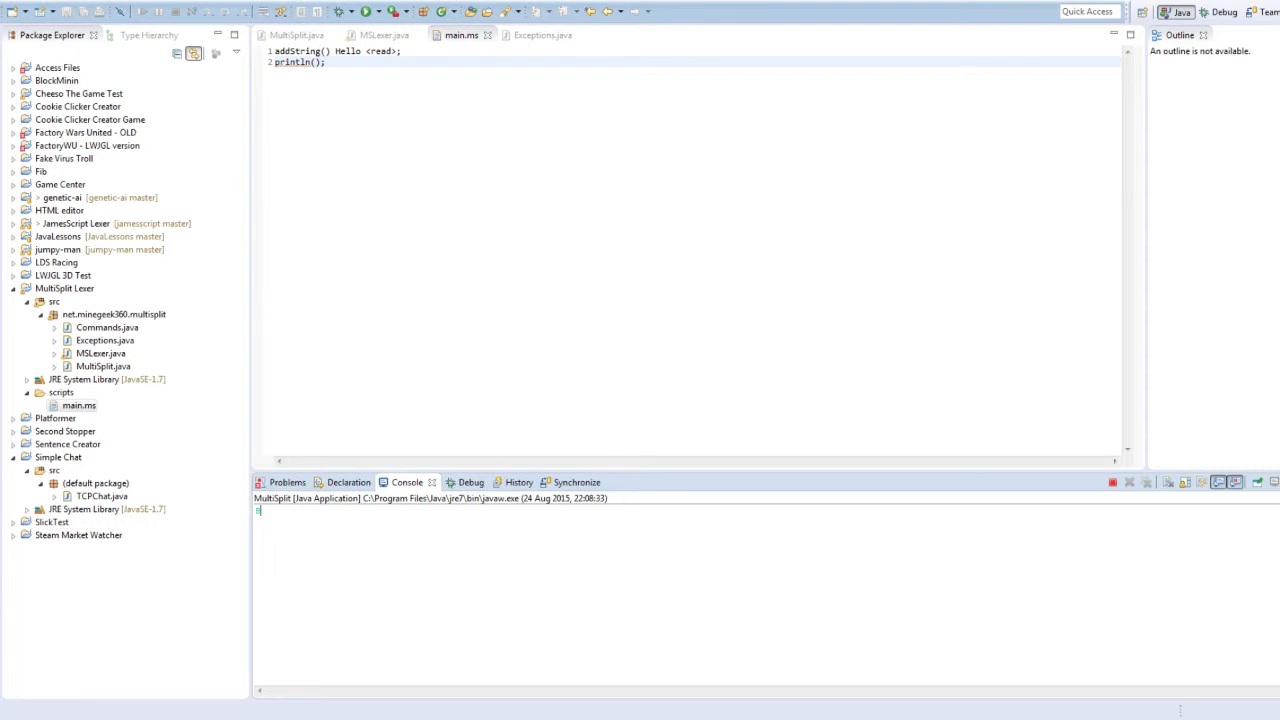
pyautogui.write('Bob')
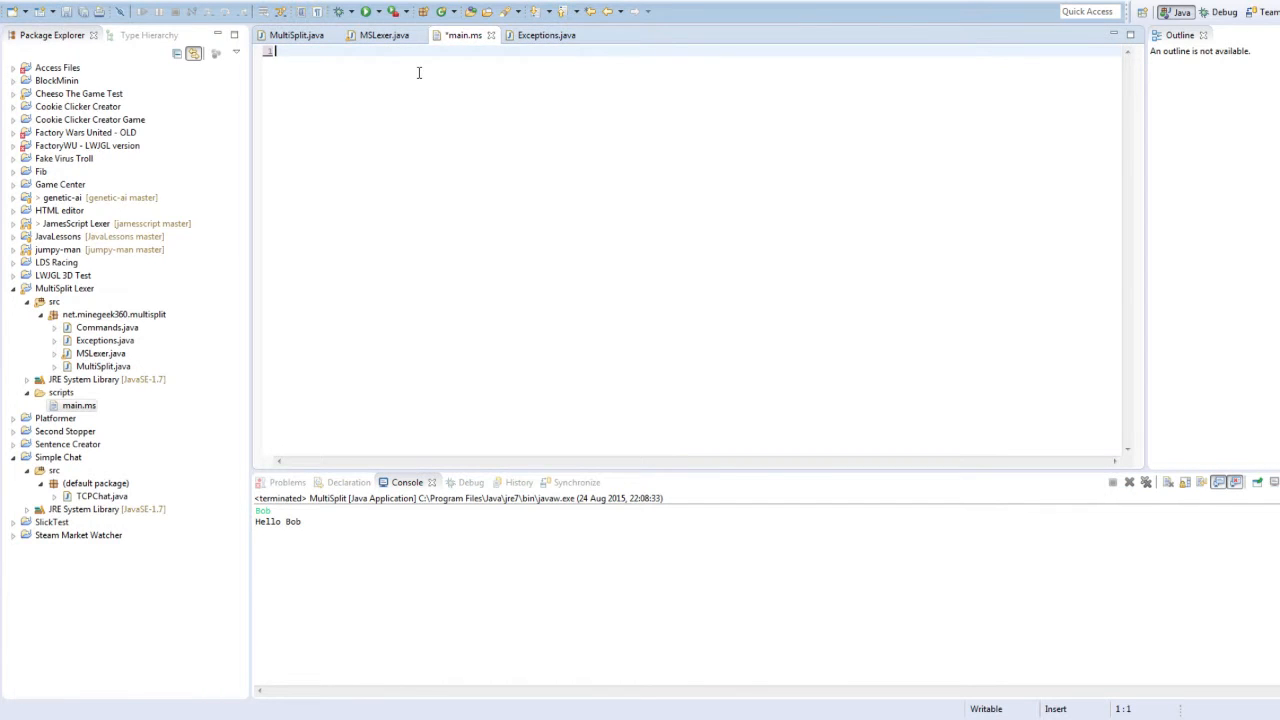
pyautogui.press('ctrl+s')
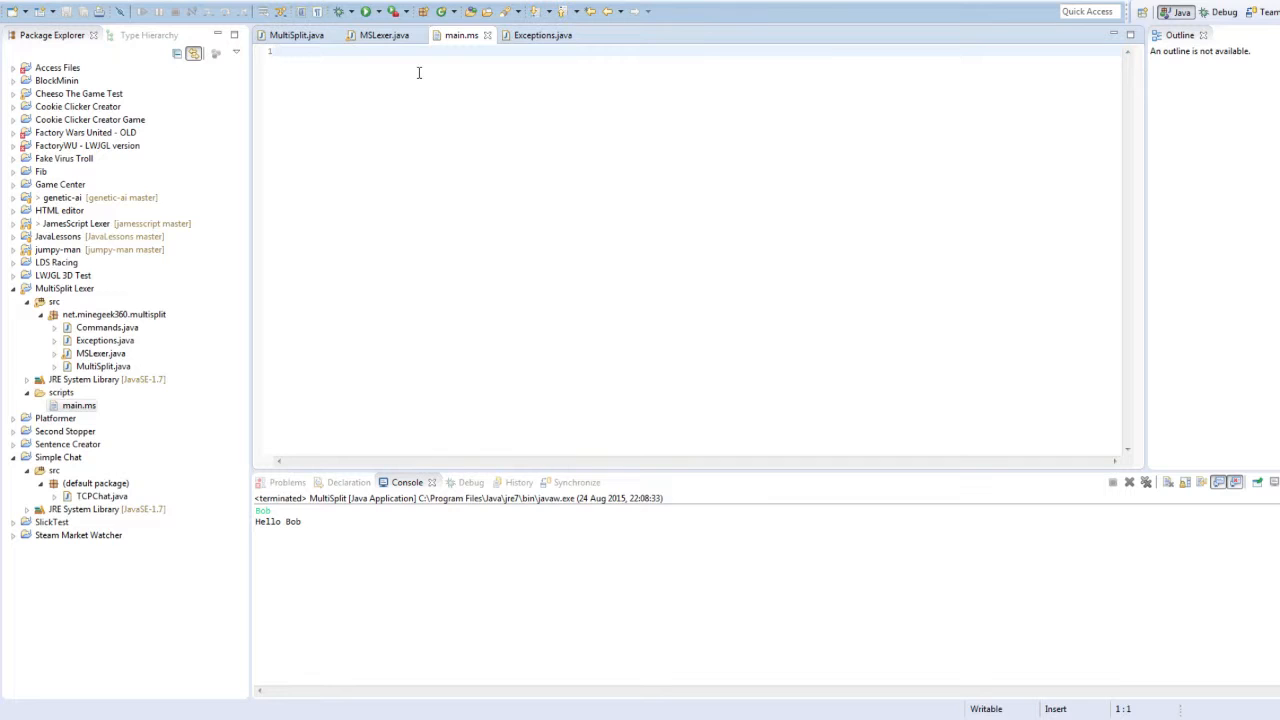
pyautogui.write('setv')
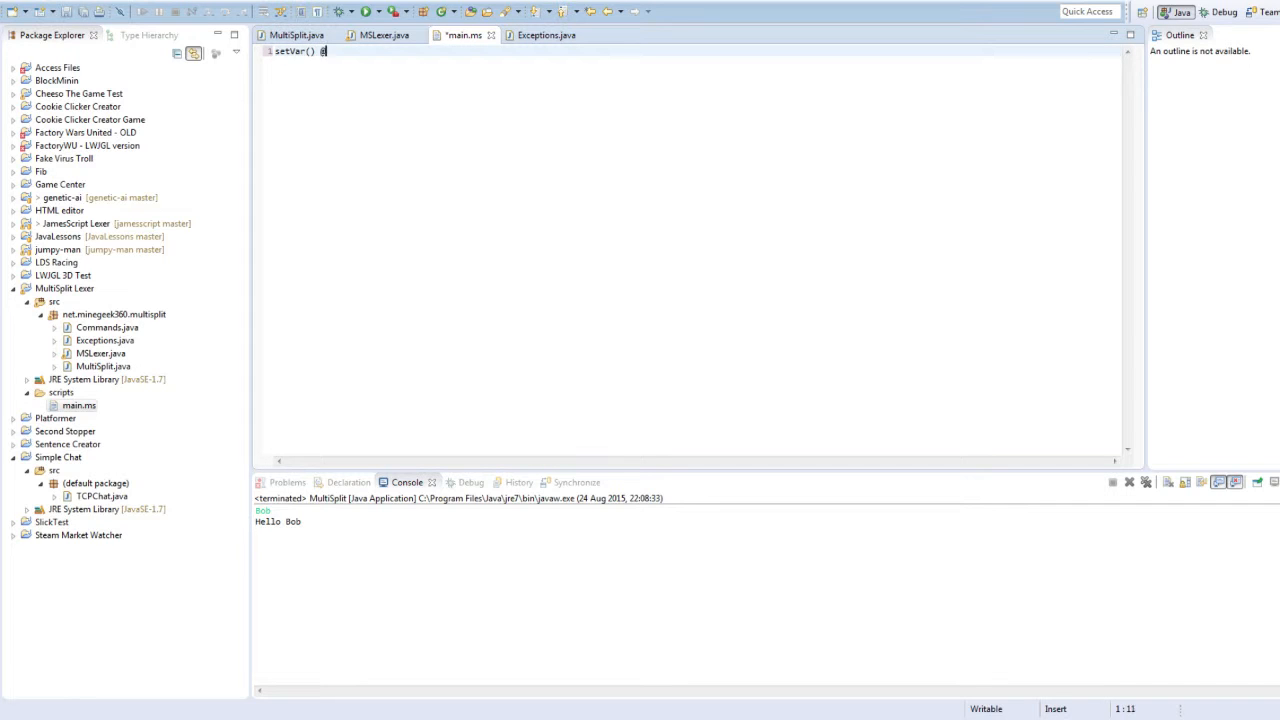
pyautogui.write('func')
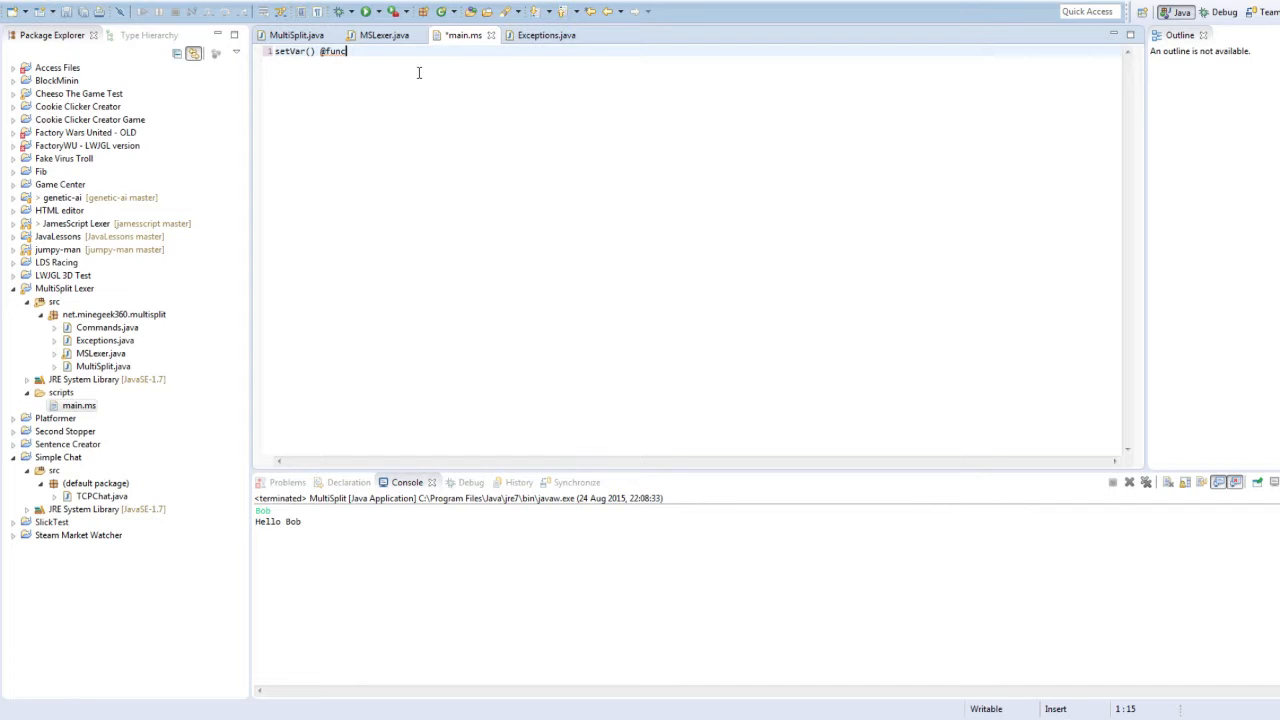
pyautogui.write('functri')
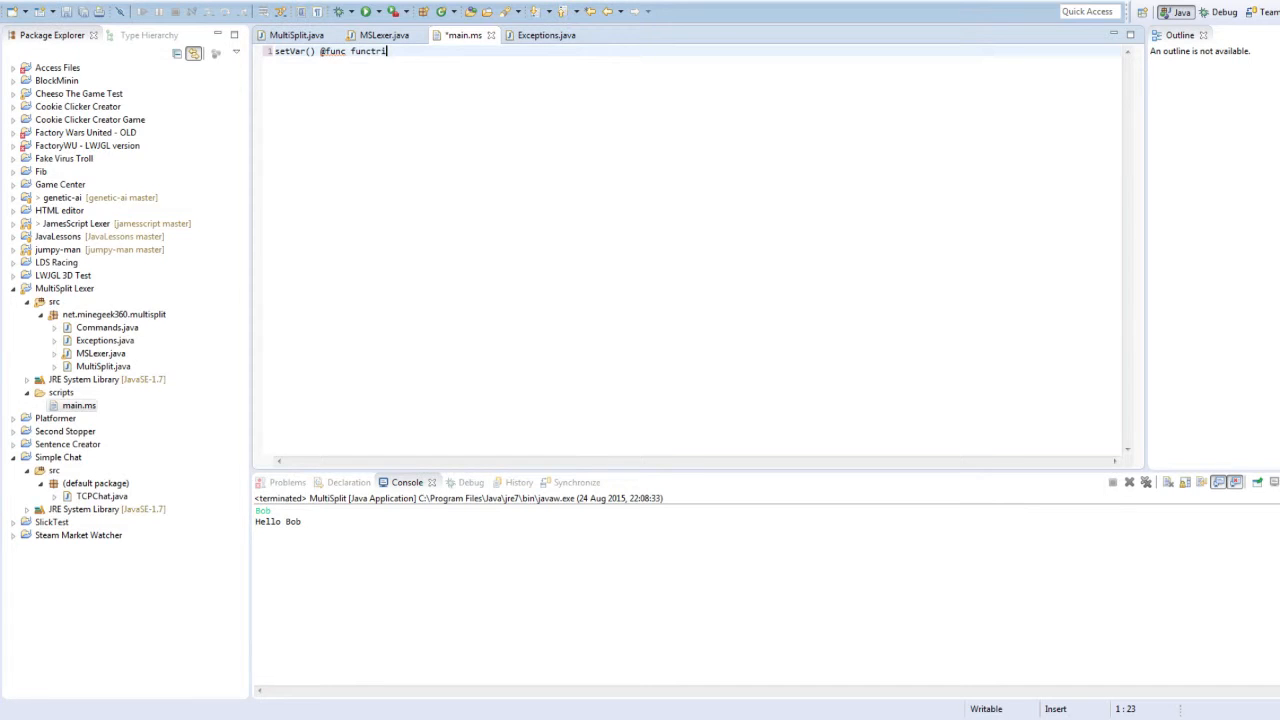
pyautogui.write('on {')
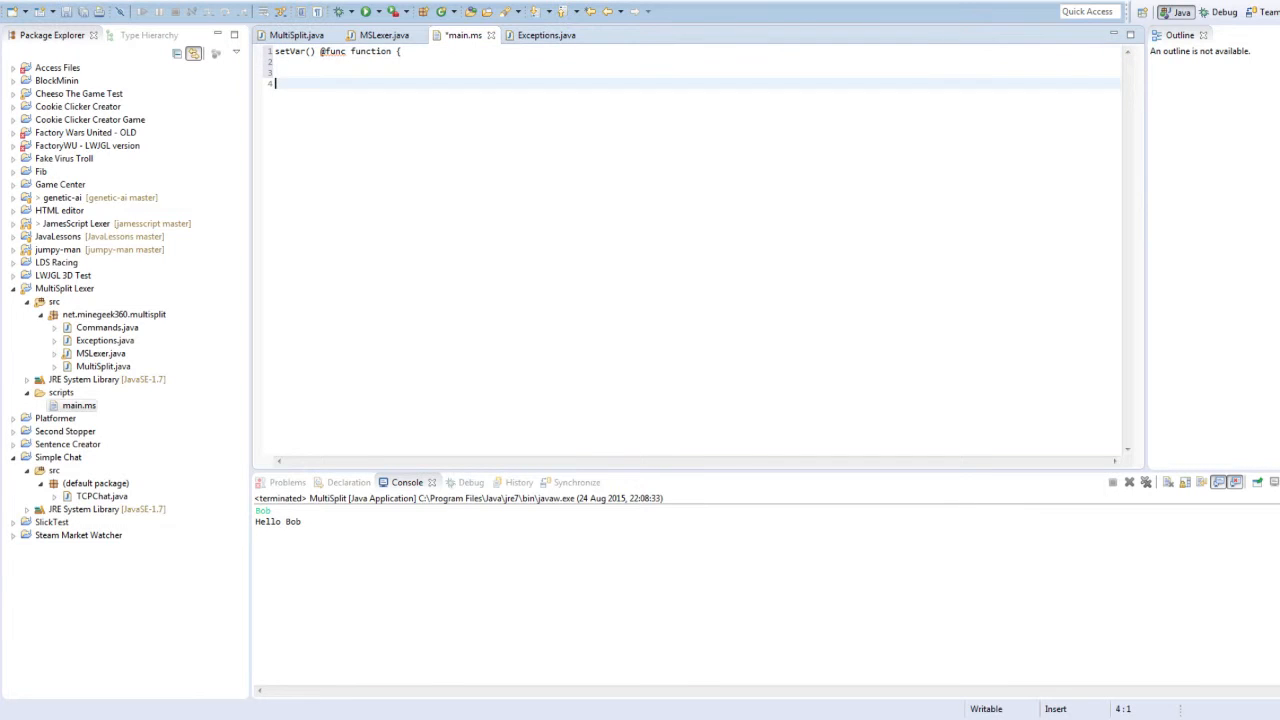
pyautogui.write('cle')
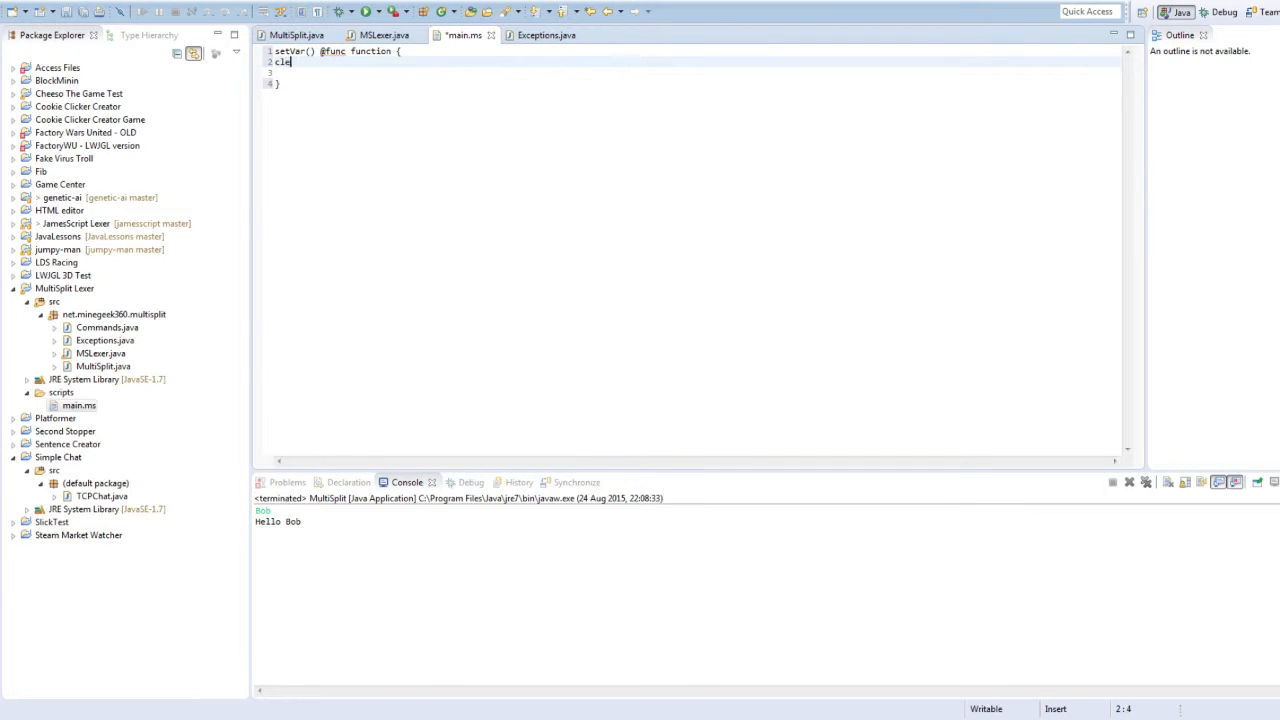
pyautogui.write('arString();')
pyautogui.write('add')
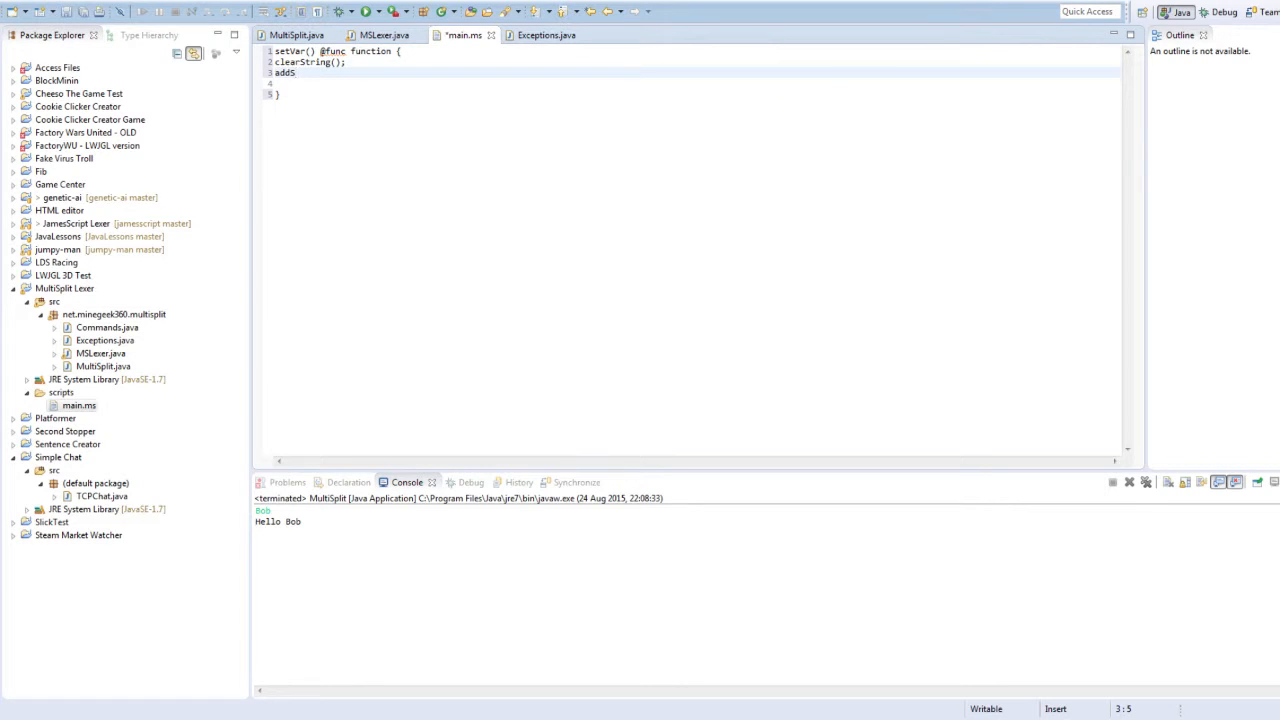
pyautogui.write('String();')
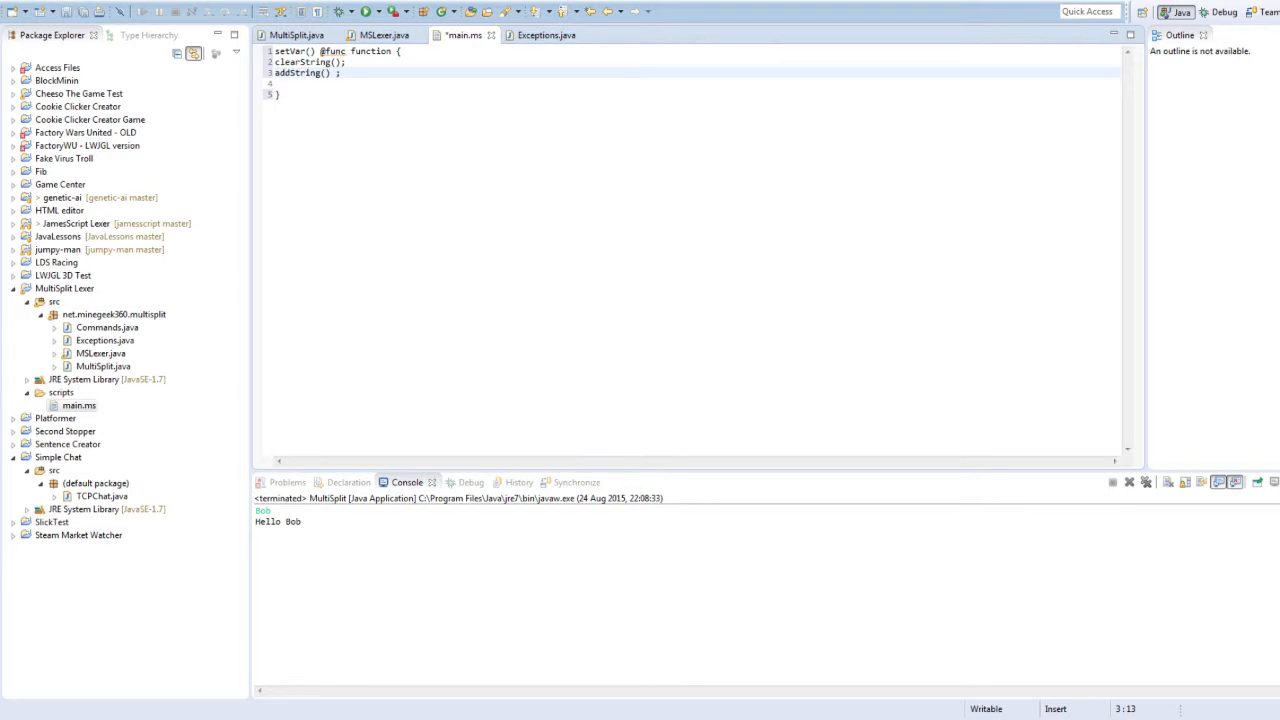
pyautogui.write('Hello;')
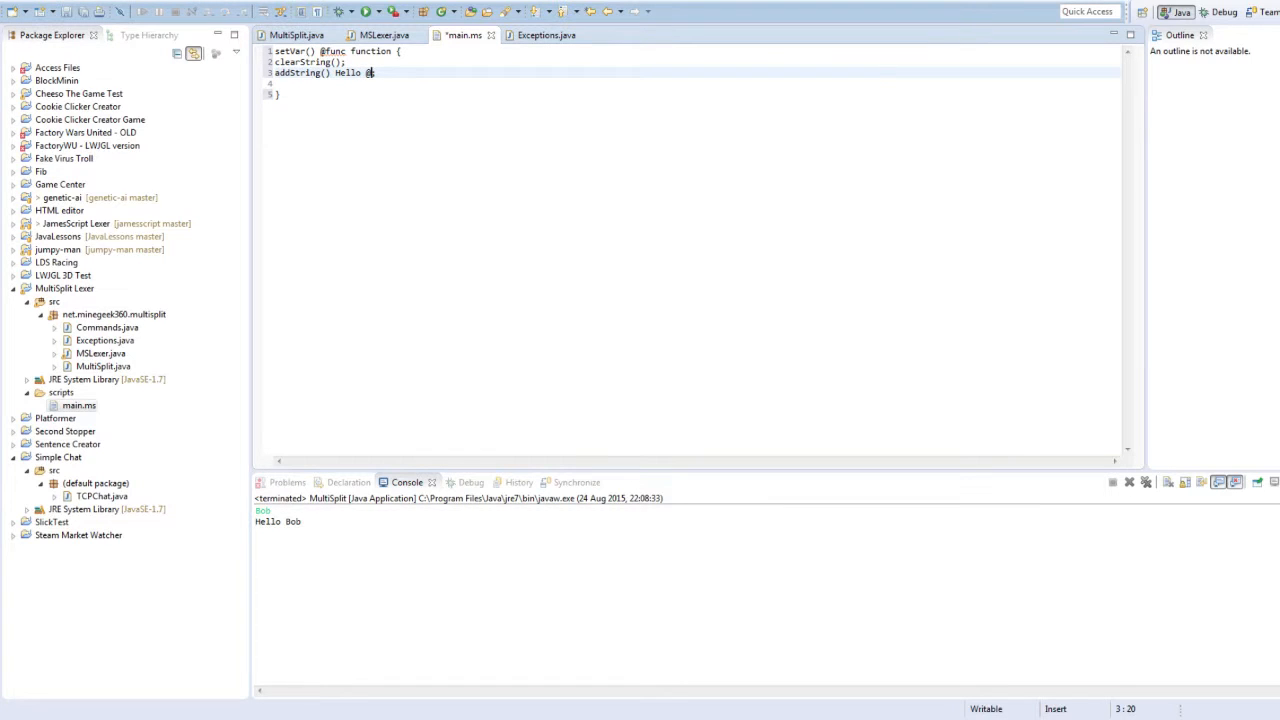
pyautogui.write('name;')
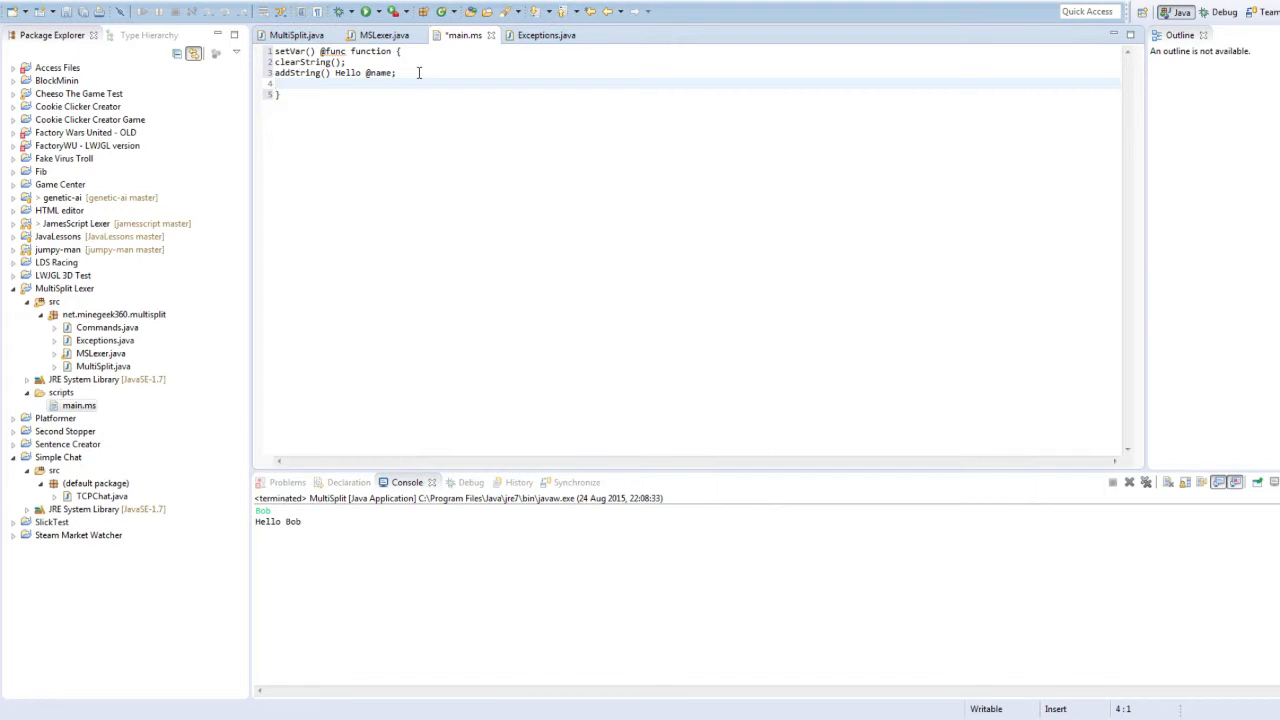
pyautogui.write('println();')
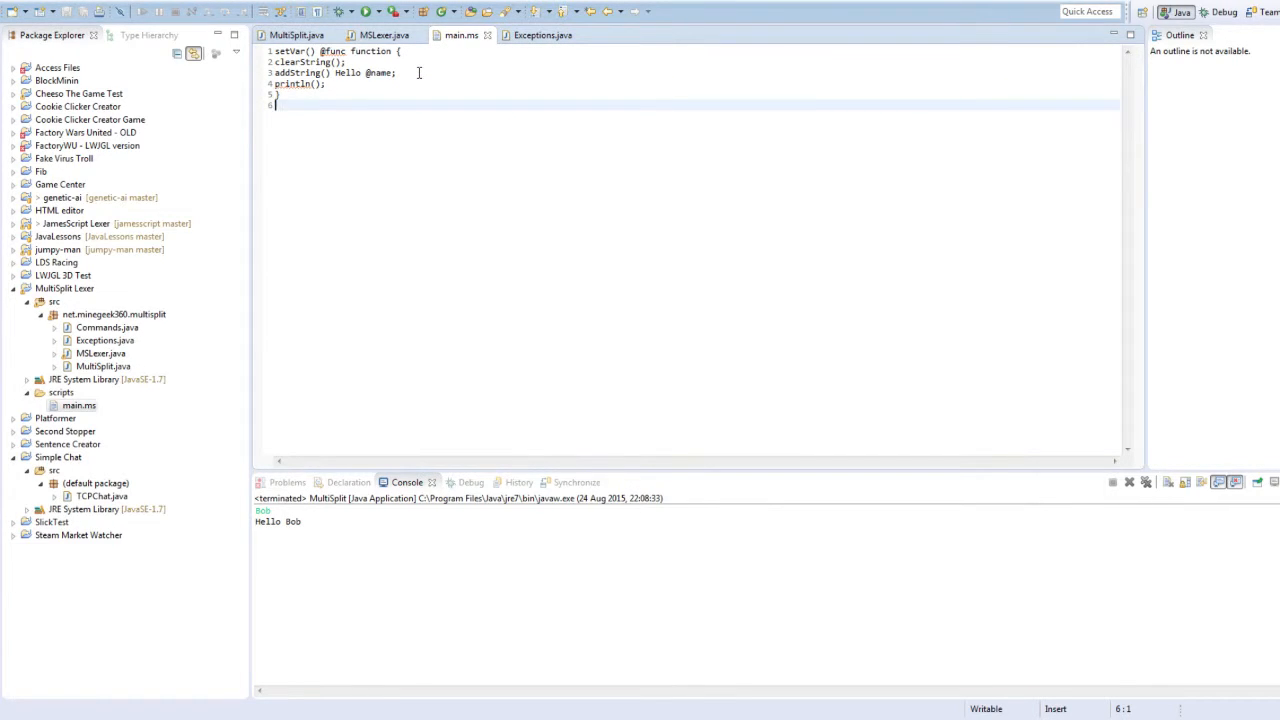
pyautogui.write('getInput()')
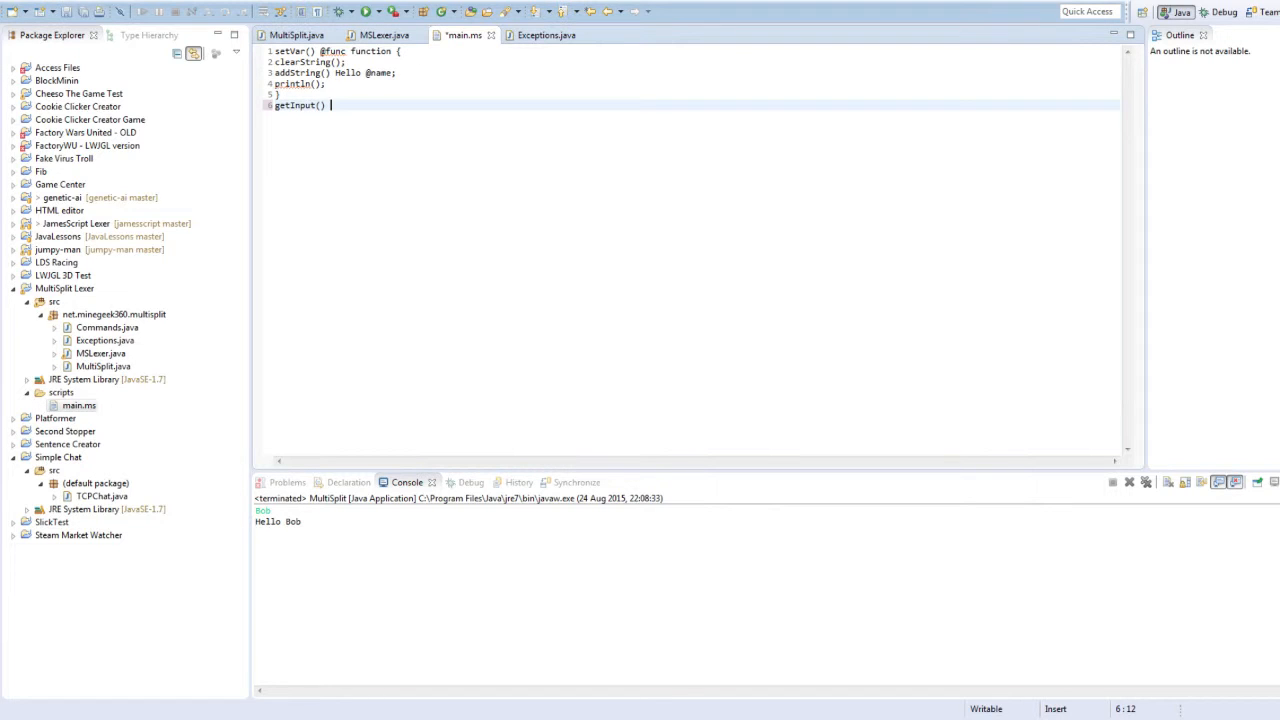
pyautogui.write('@name s')
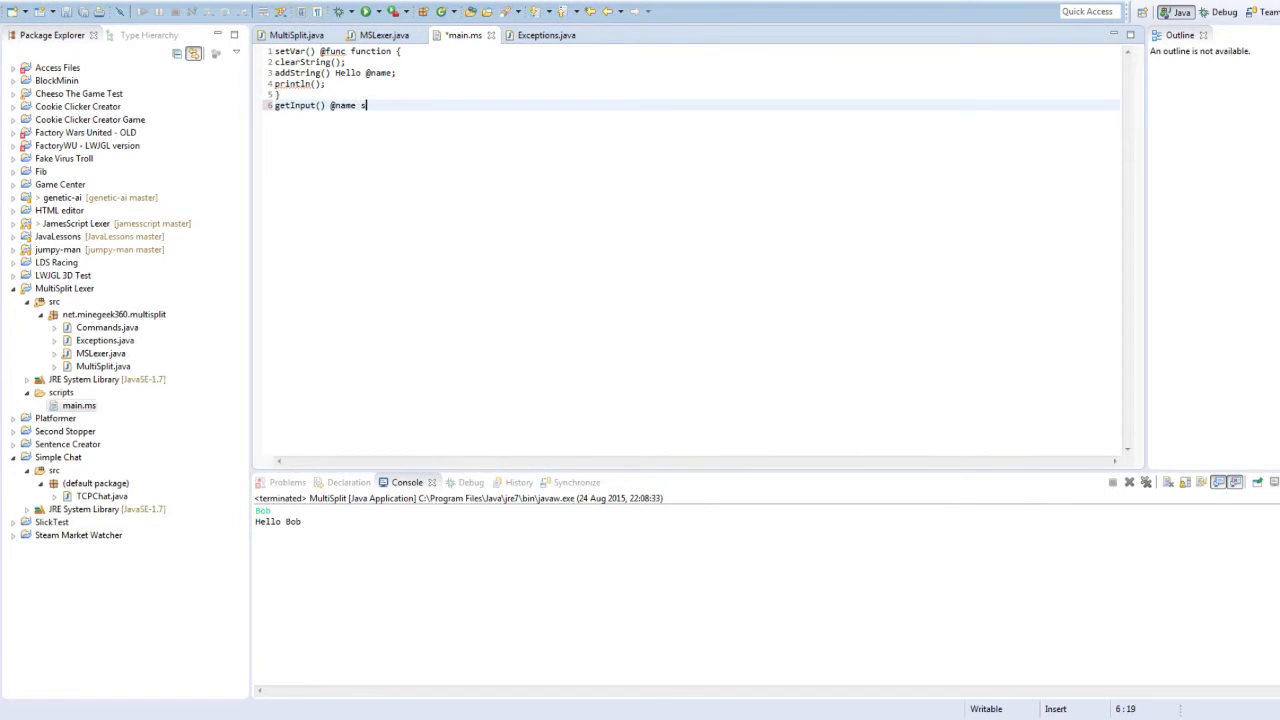
pyautogui.write('Enter a a')
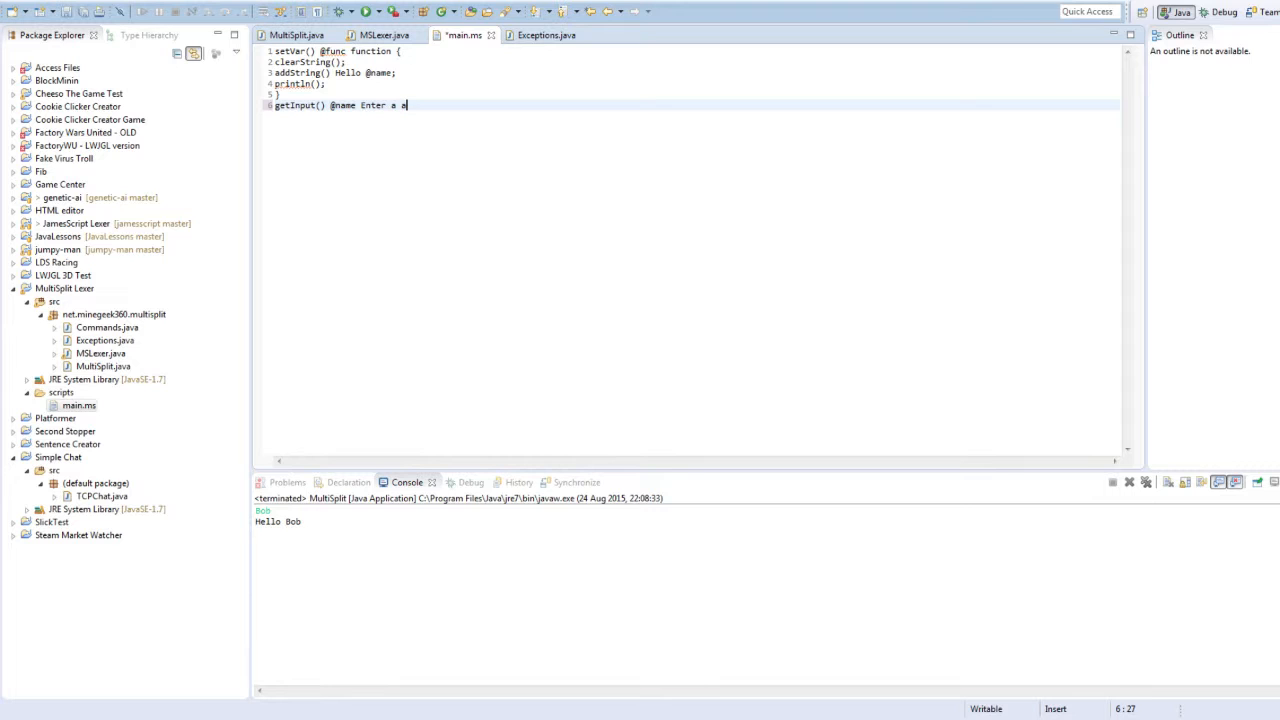
pyautogui.write('name;')
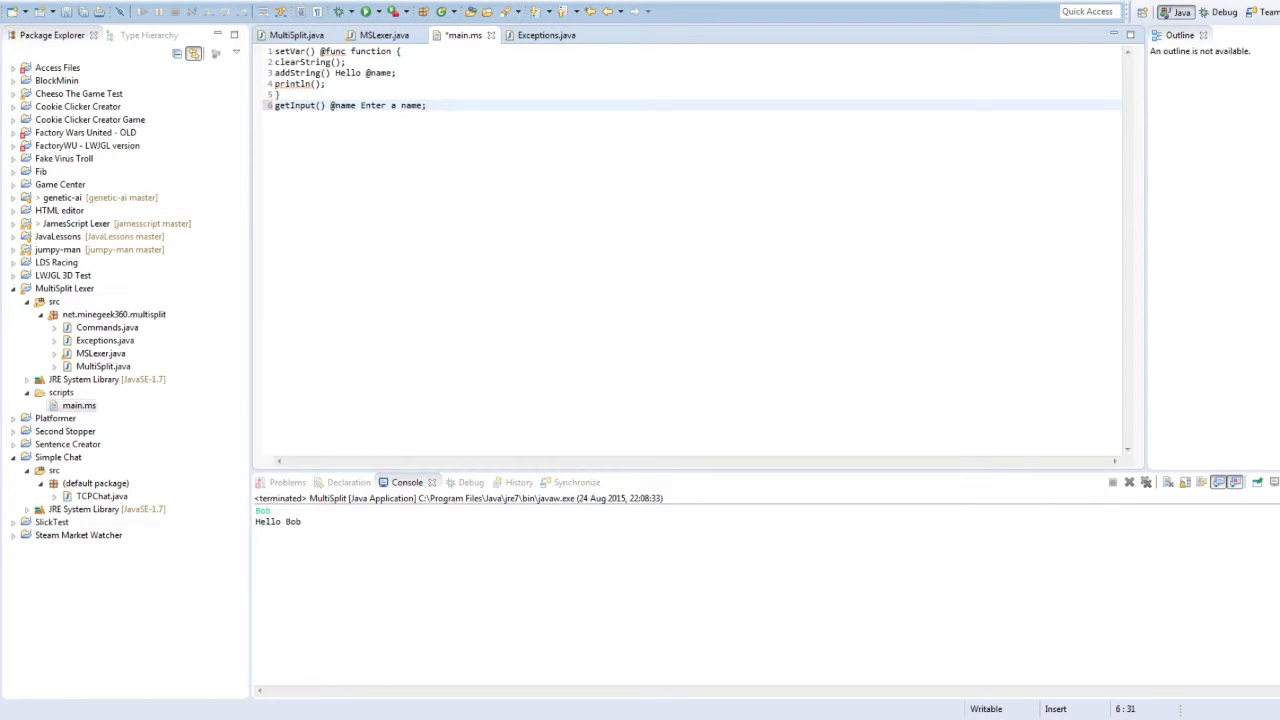
pyautogui.press('Return')
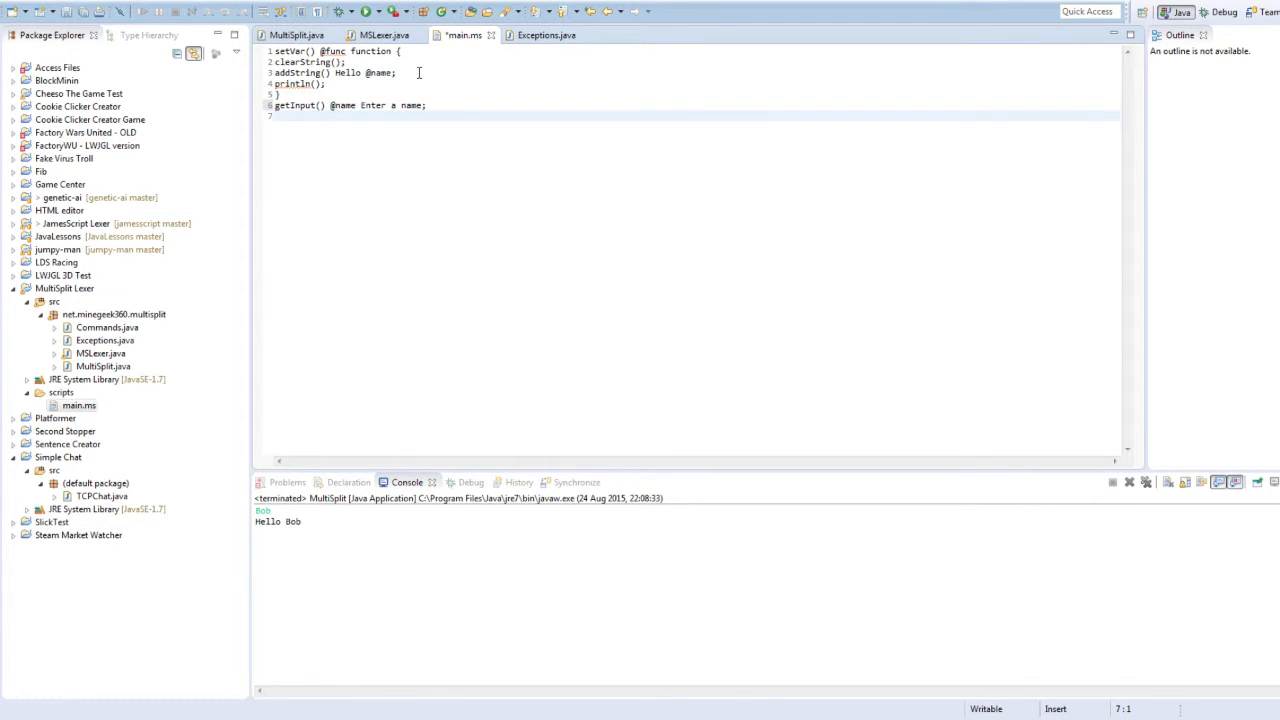
pyautogui.write('exec()')
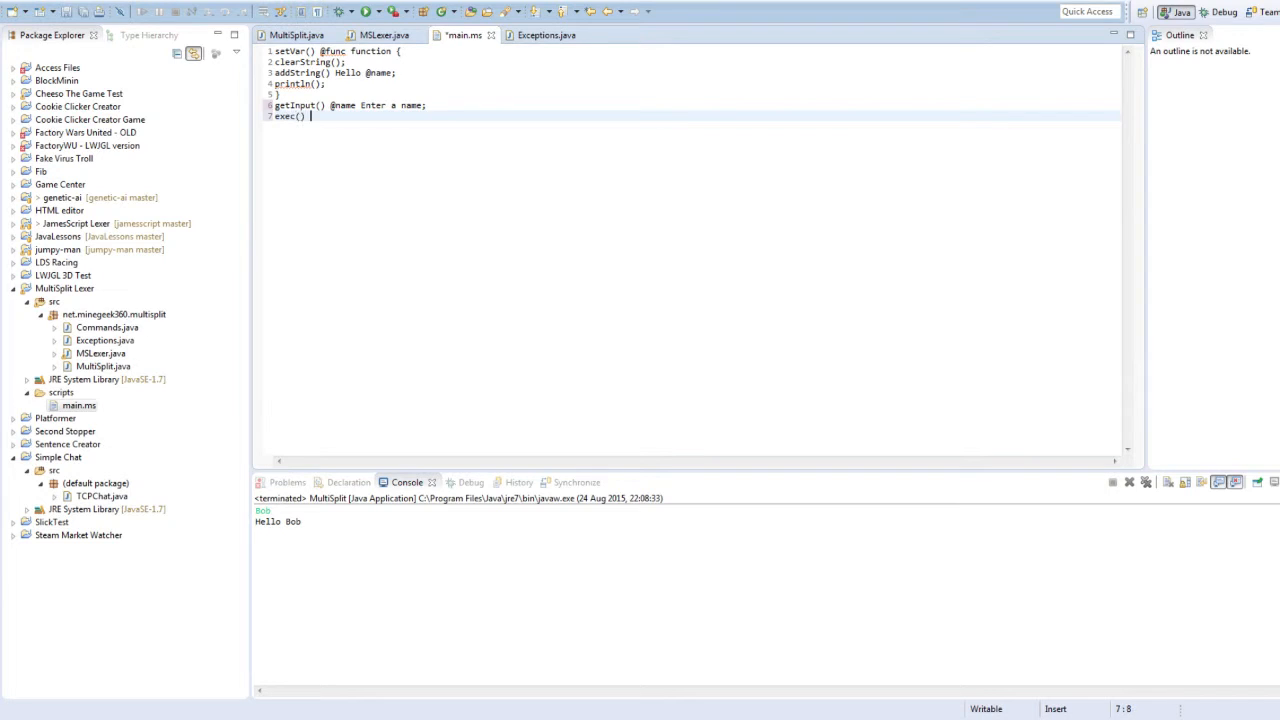
pyautogui.write('@')
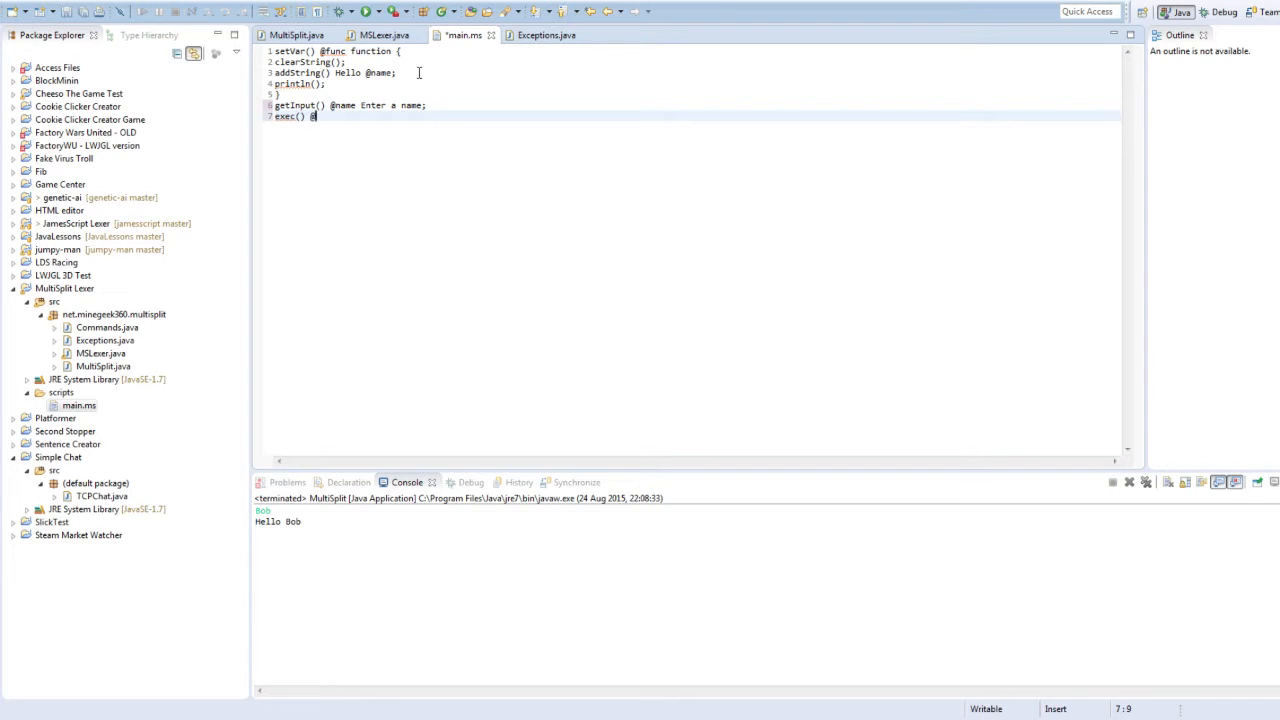
pyautogui.write('func;')
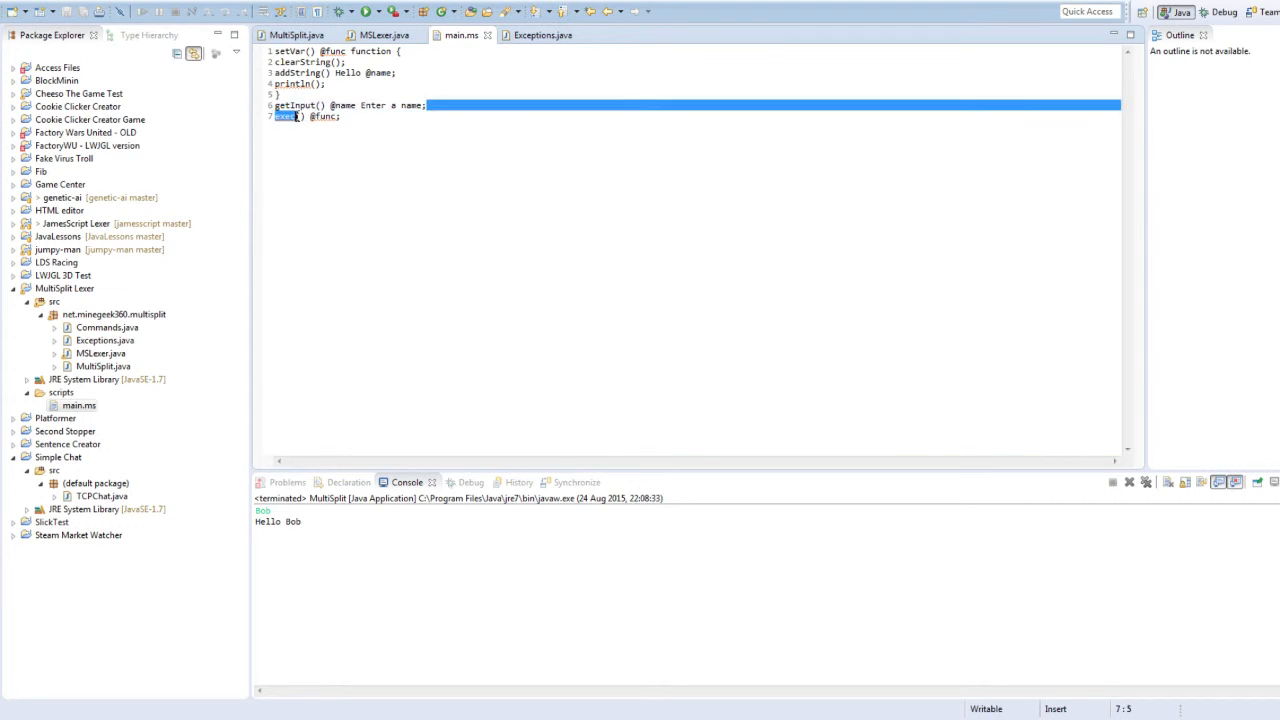
pyautogui.click(426, 105)
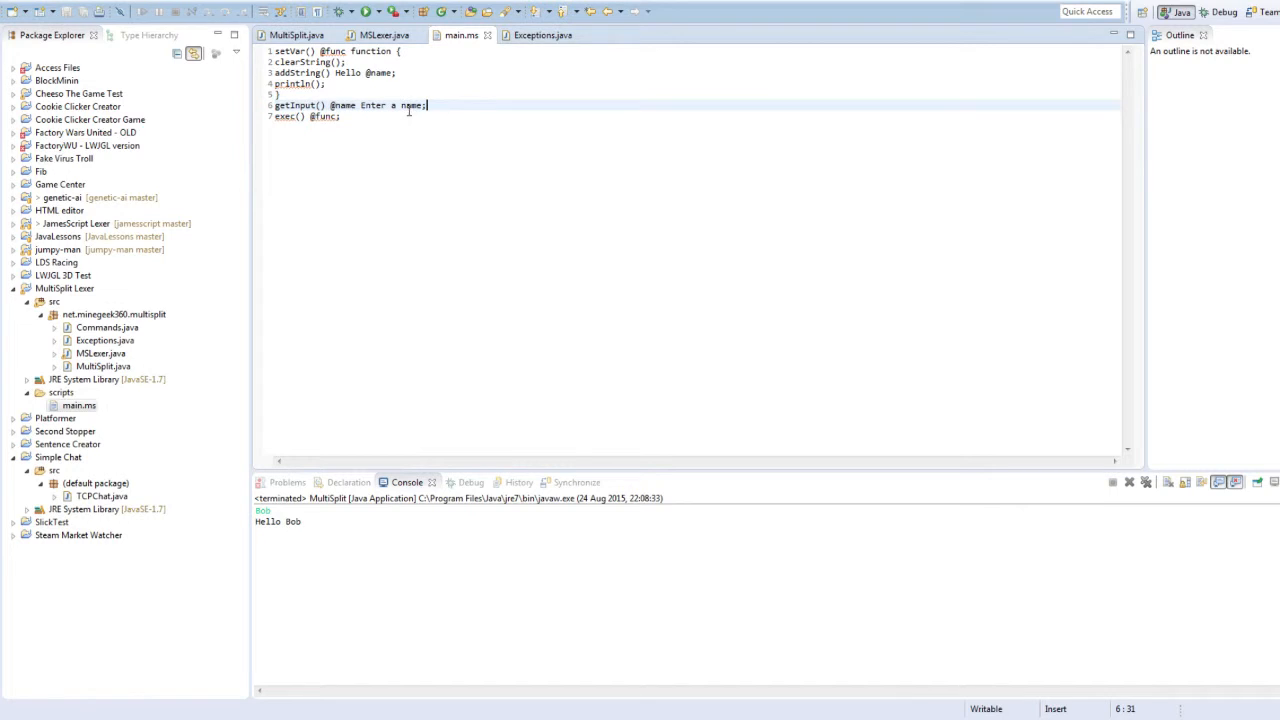
pyautogui.doubleClick(343, 105)
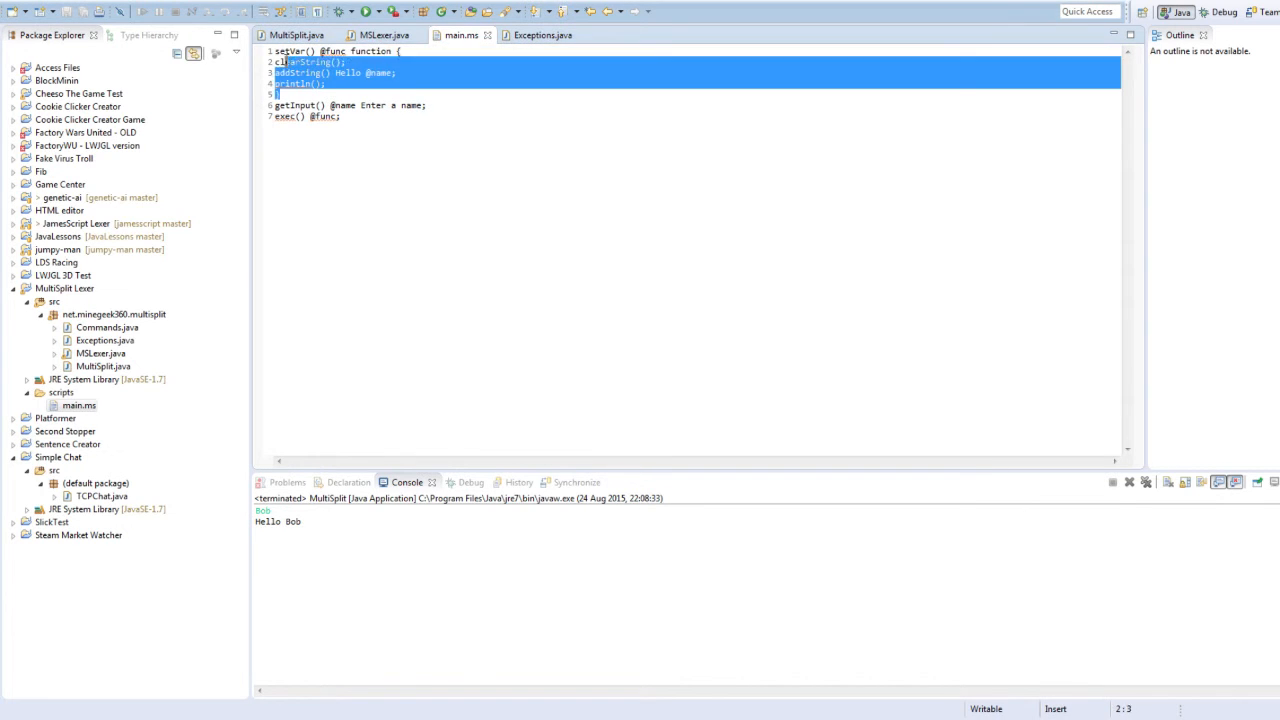
pyautogui.doubleClick(380, 73)
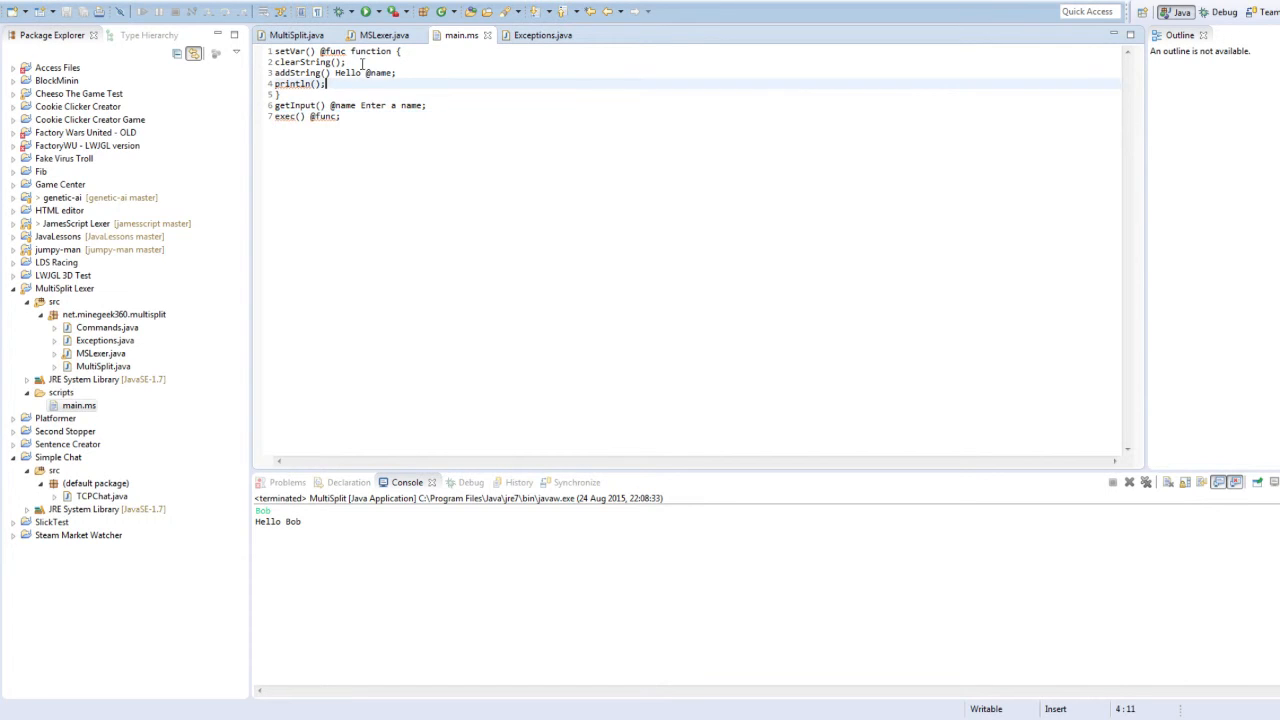
pyautogui.doubleClick(380, 72)
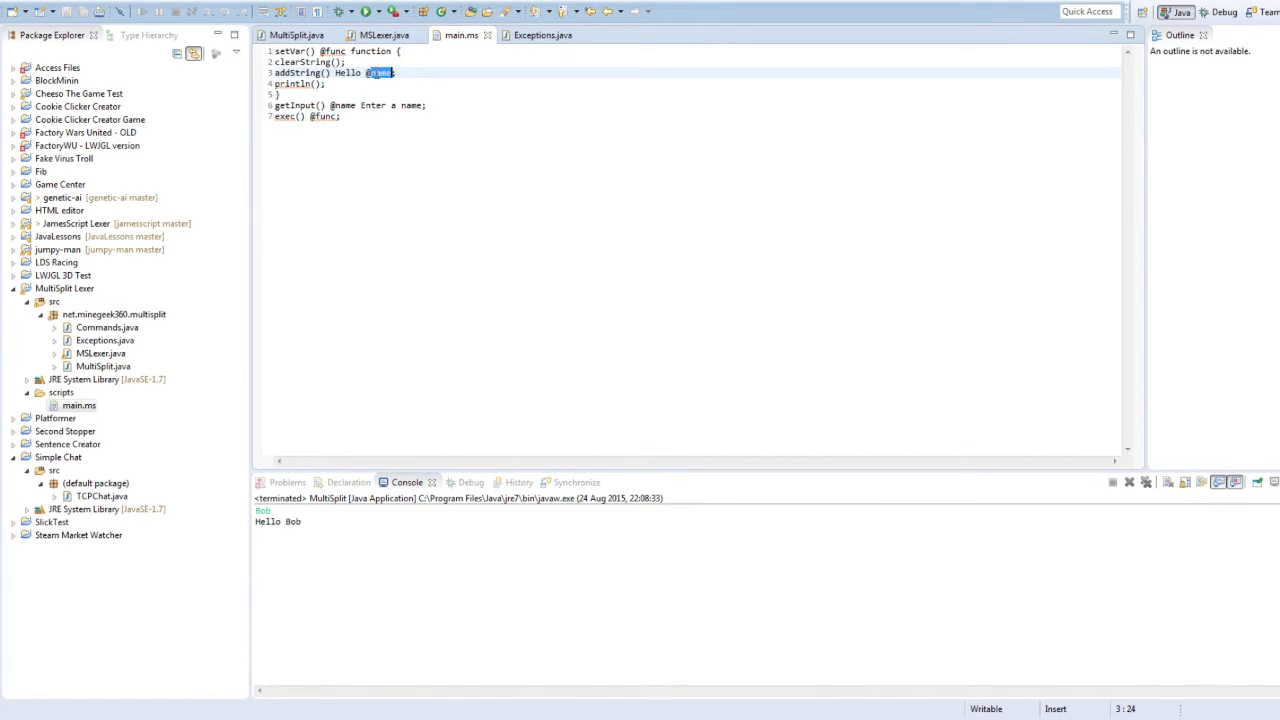
pyautogui.click(340, 116)
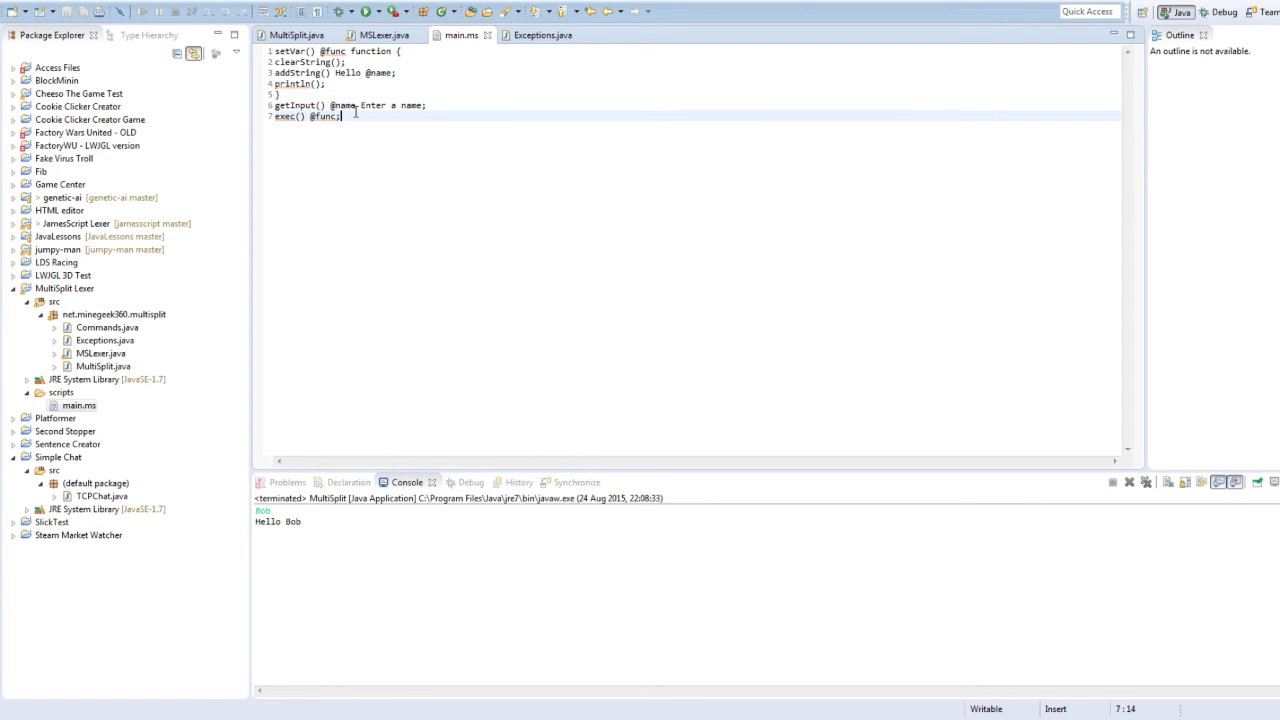
pyautogui.click(366, 11)
pyautogui.write('Fred')
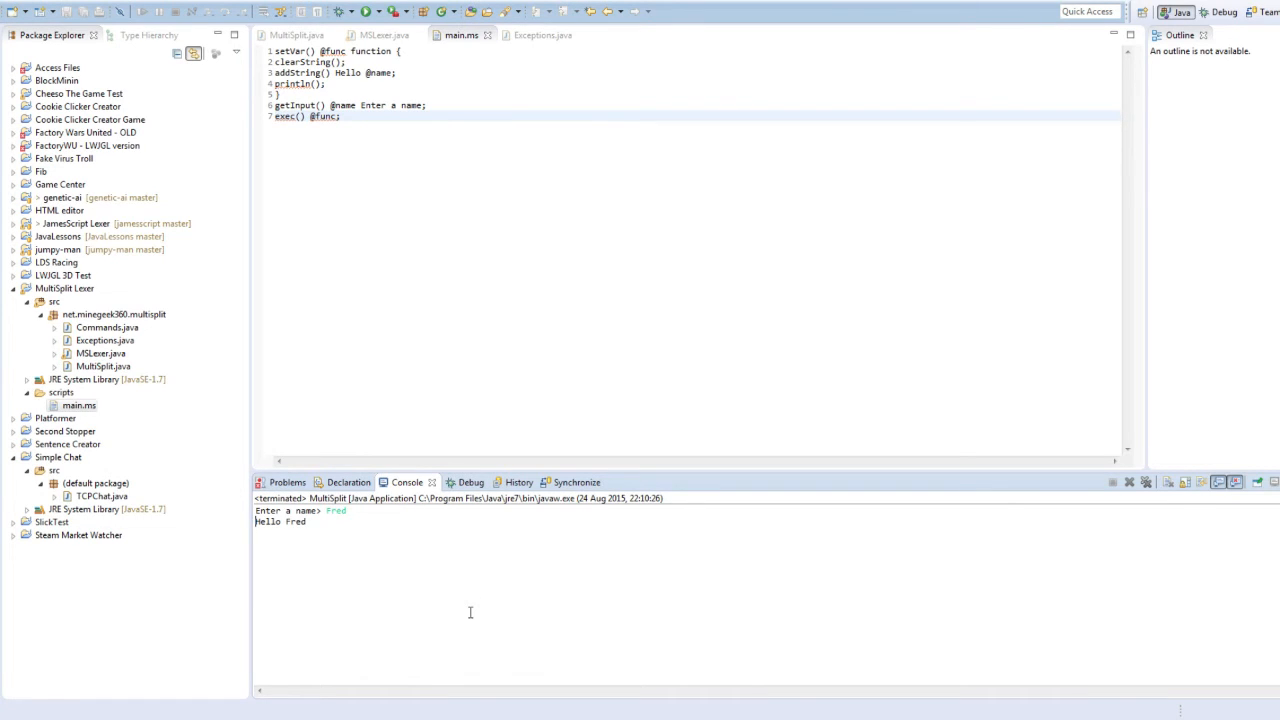
pyautogui.moveTo(555, 230)
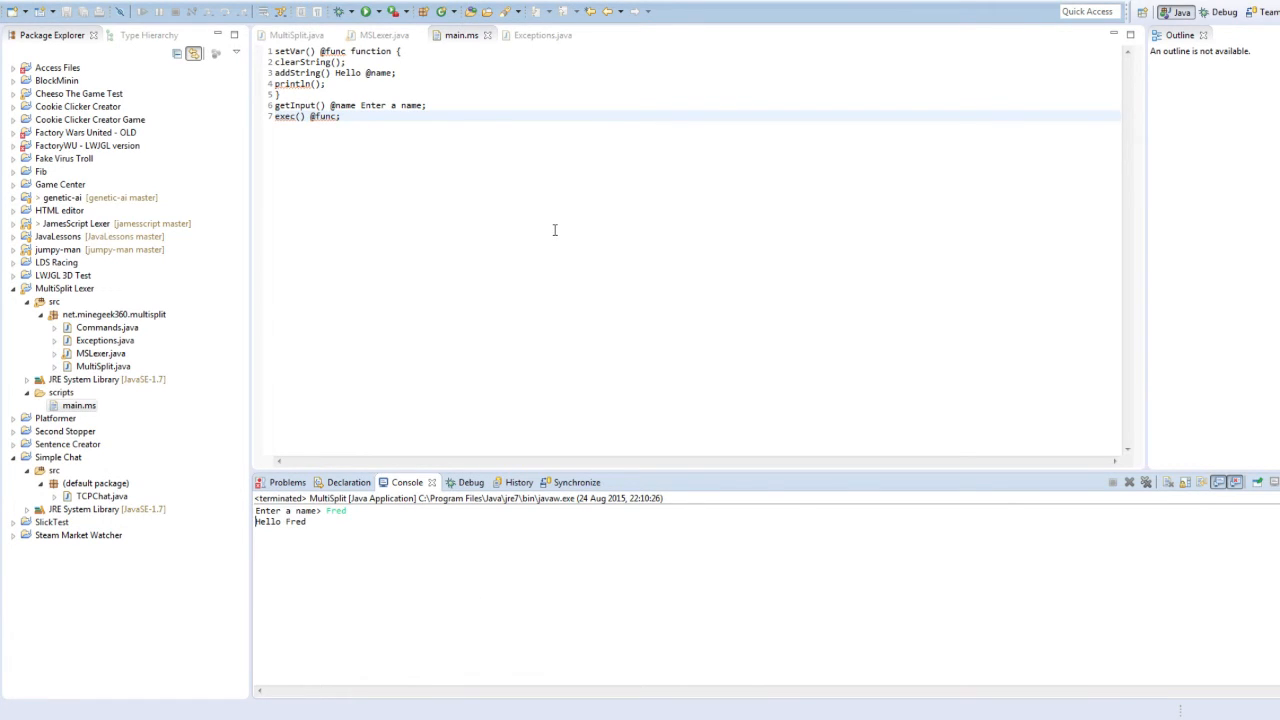
pyautogui.moveTo(701, 138)
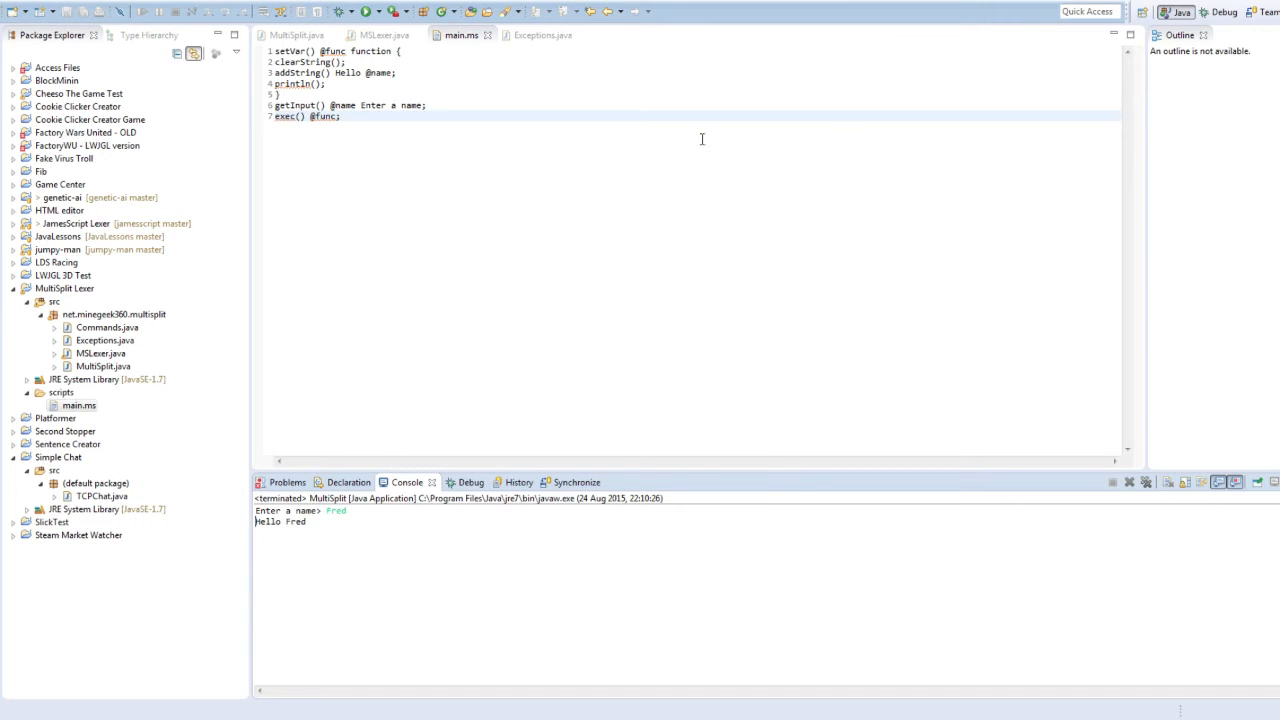
pyautogui.moveTo(1081, 130)
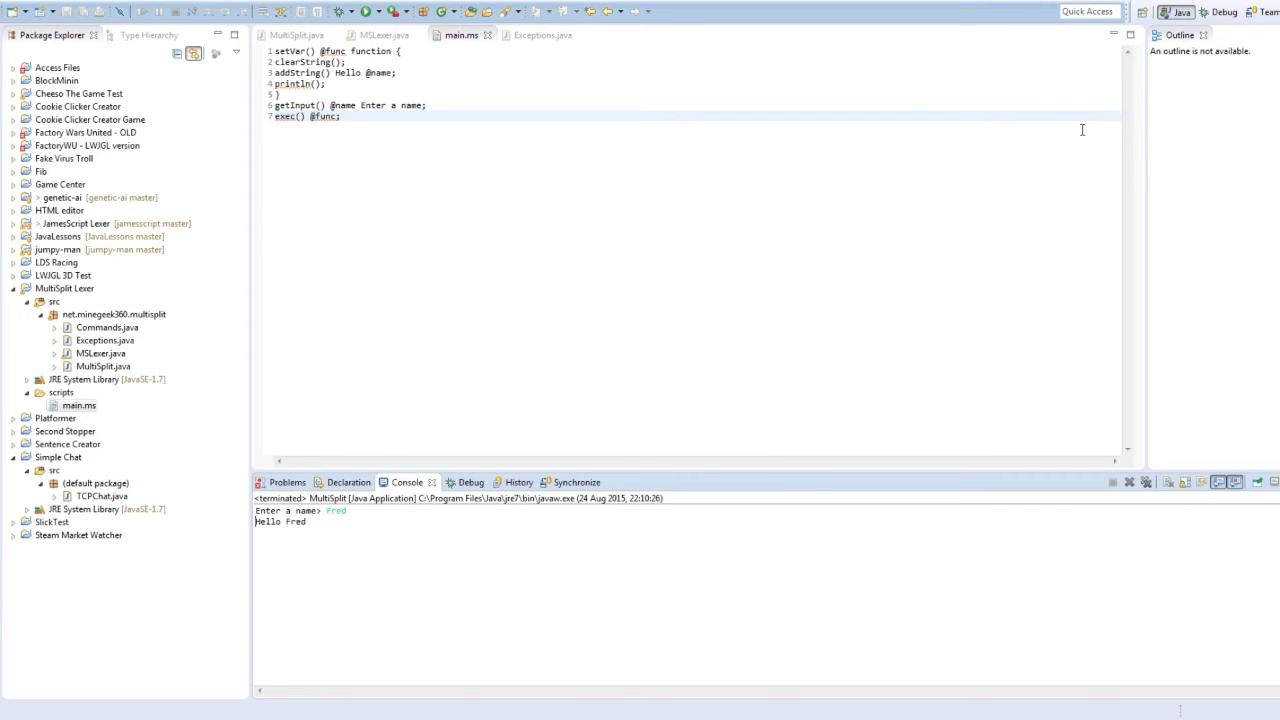
pyautogui.moveTo(503, 205)
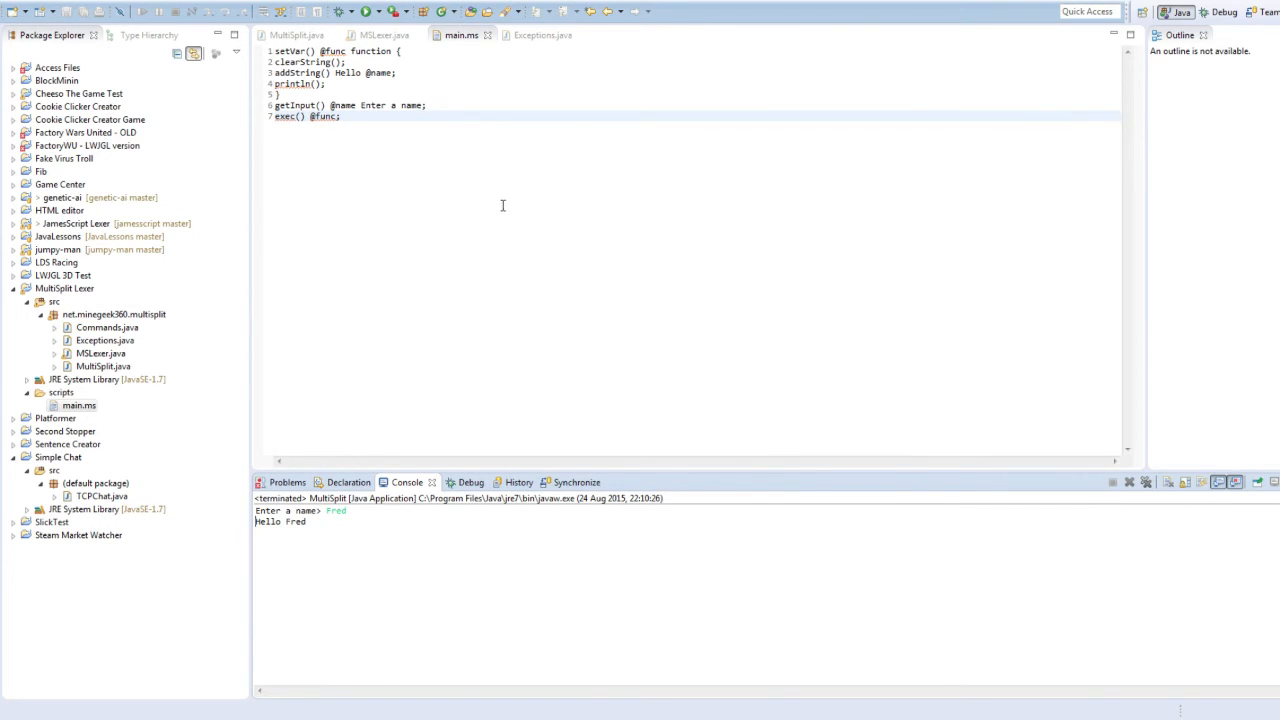